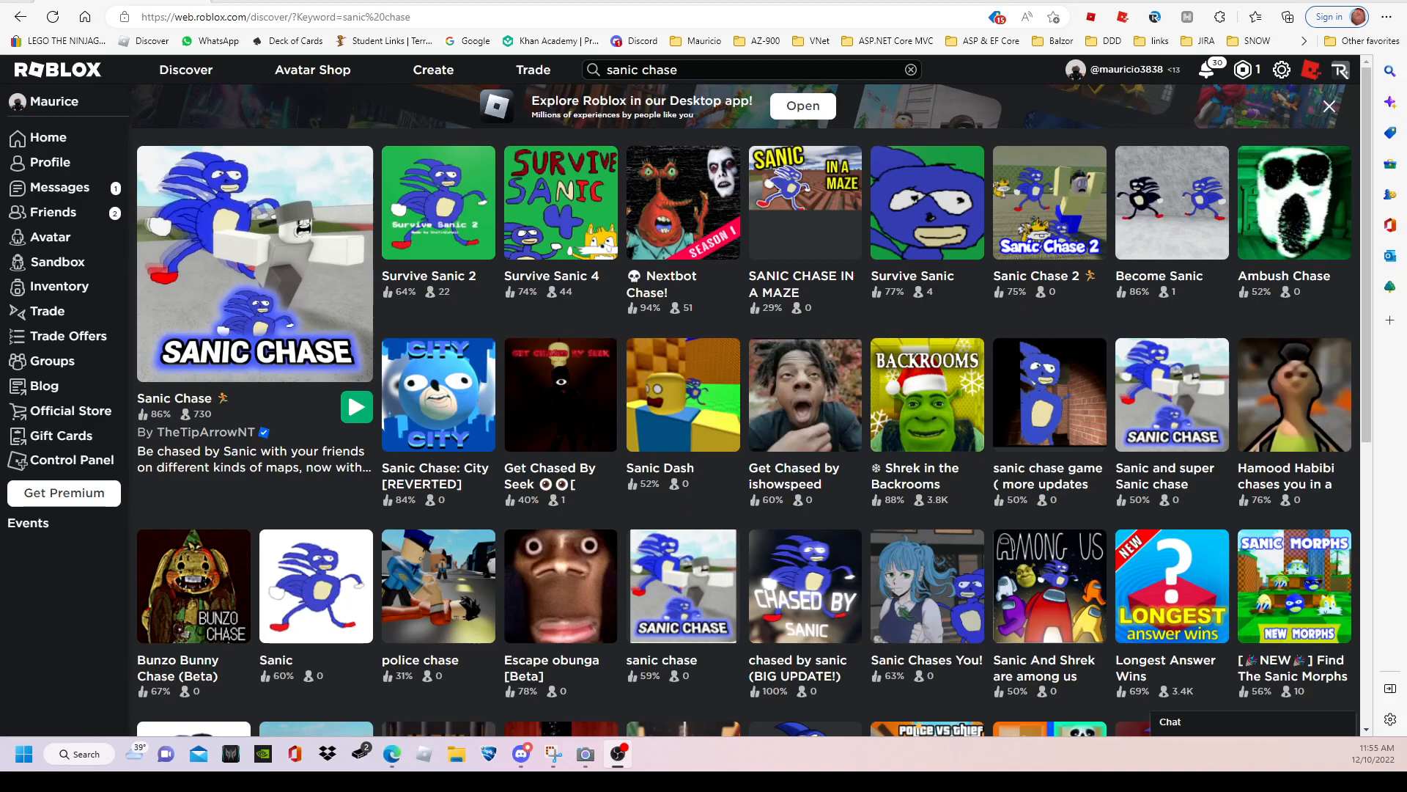
pyautogui.moveTo(1142, 386)
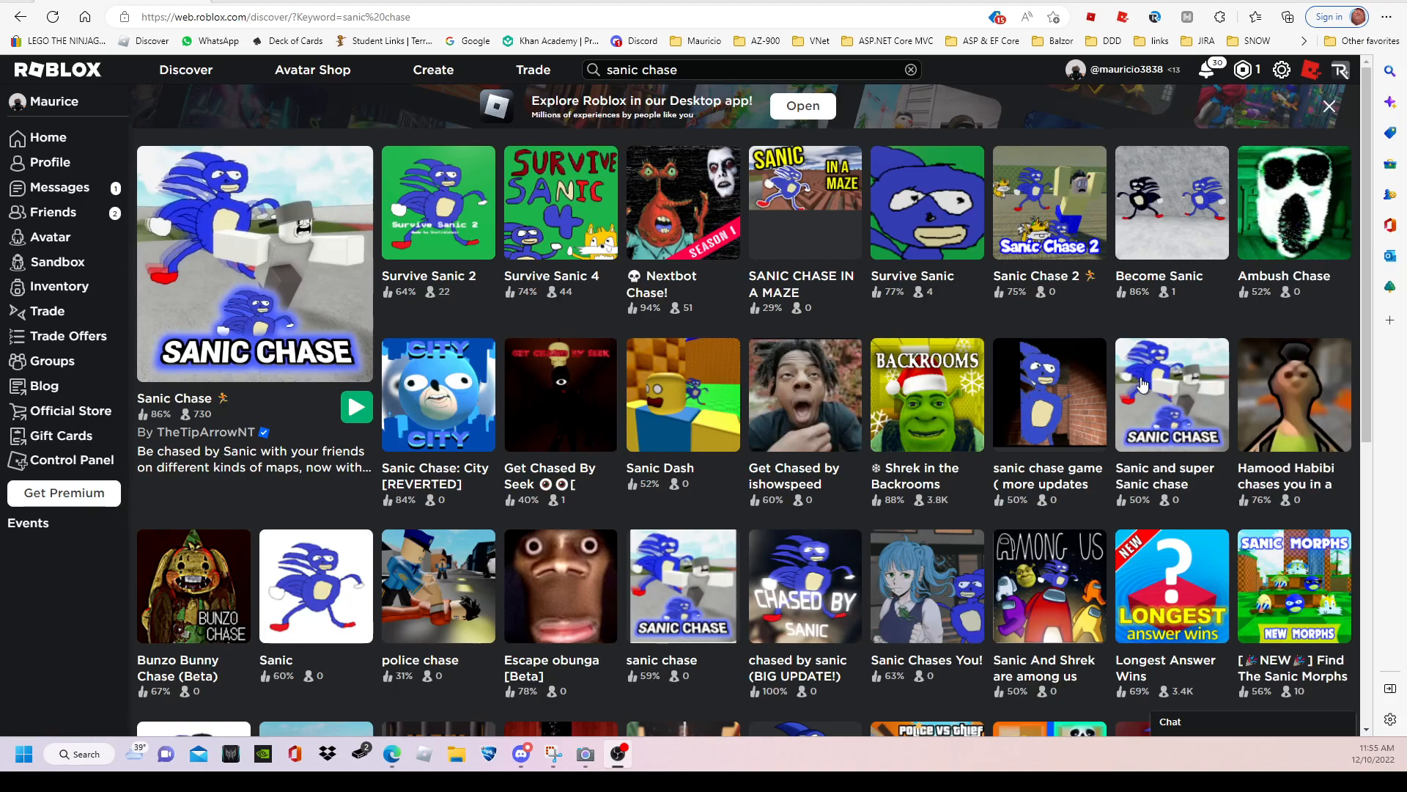
pyautogui.moveTo(790, 223)
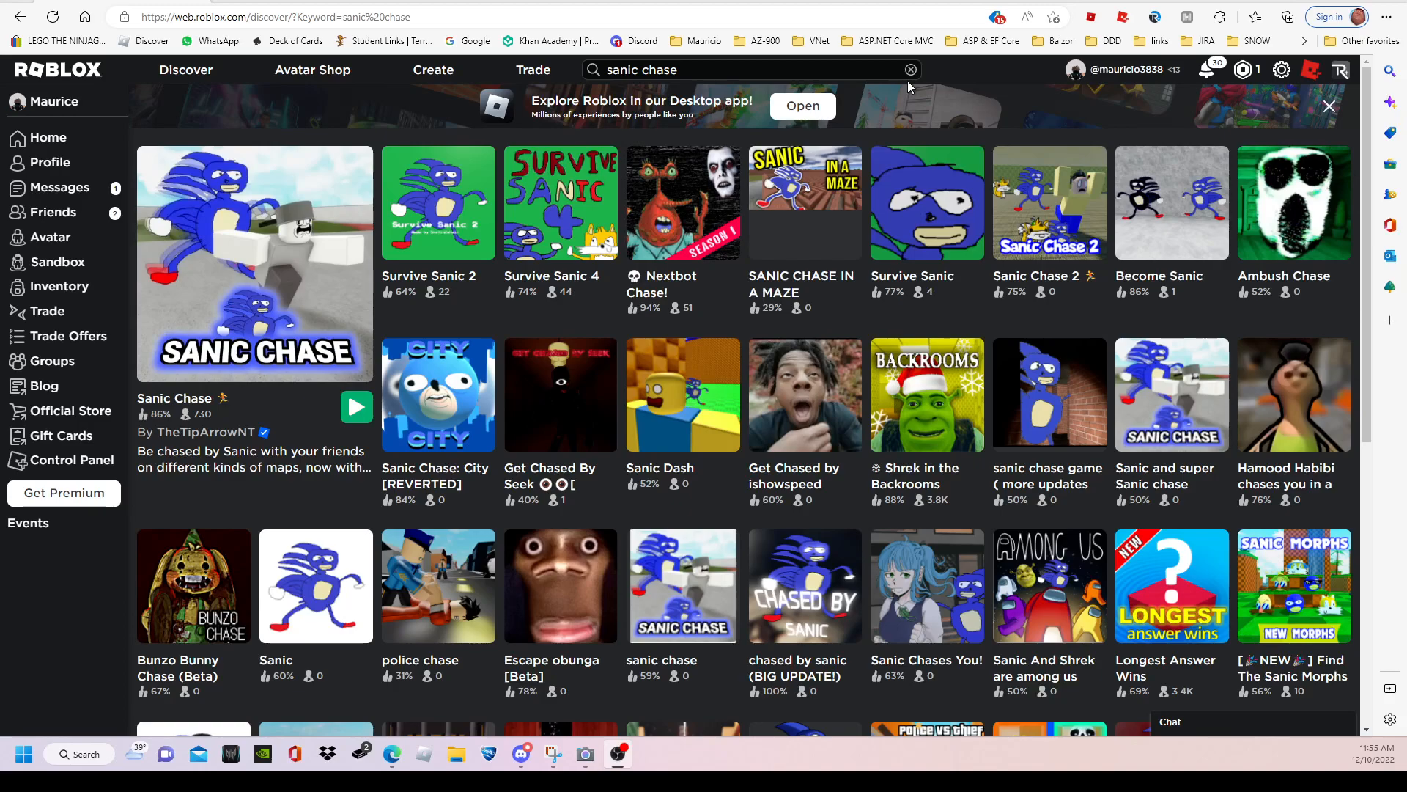
pyautogui.moveTo(346, 394)
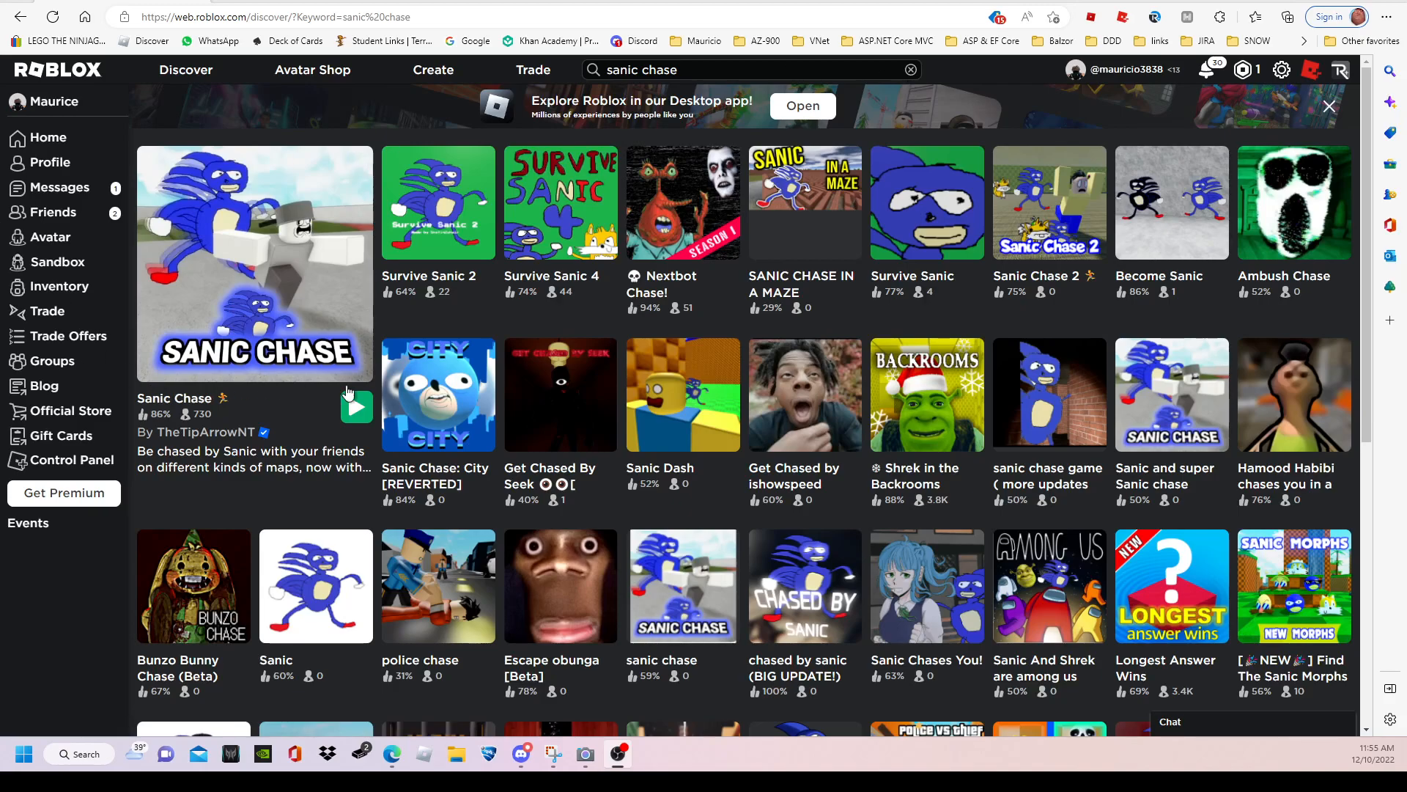
# Step: Launch Sanic Chase via the green Play button in the search results
pyautogui.click(356, 406)
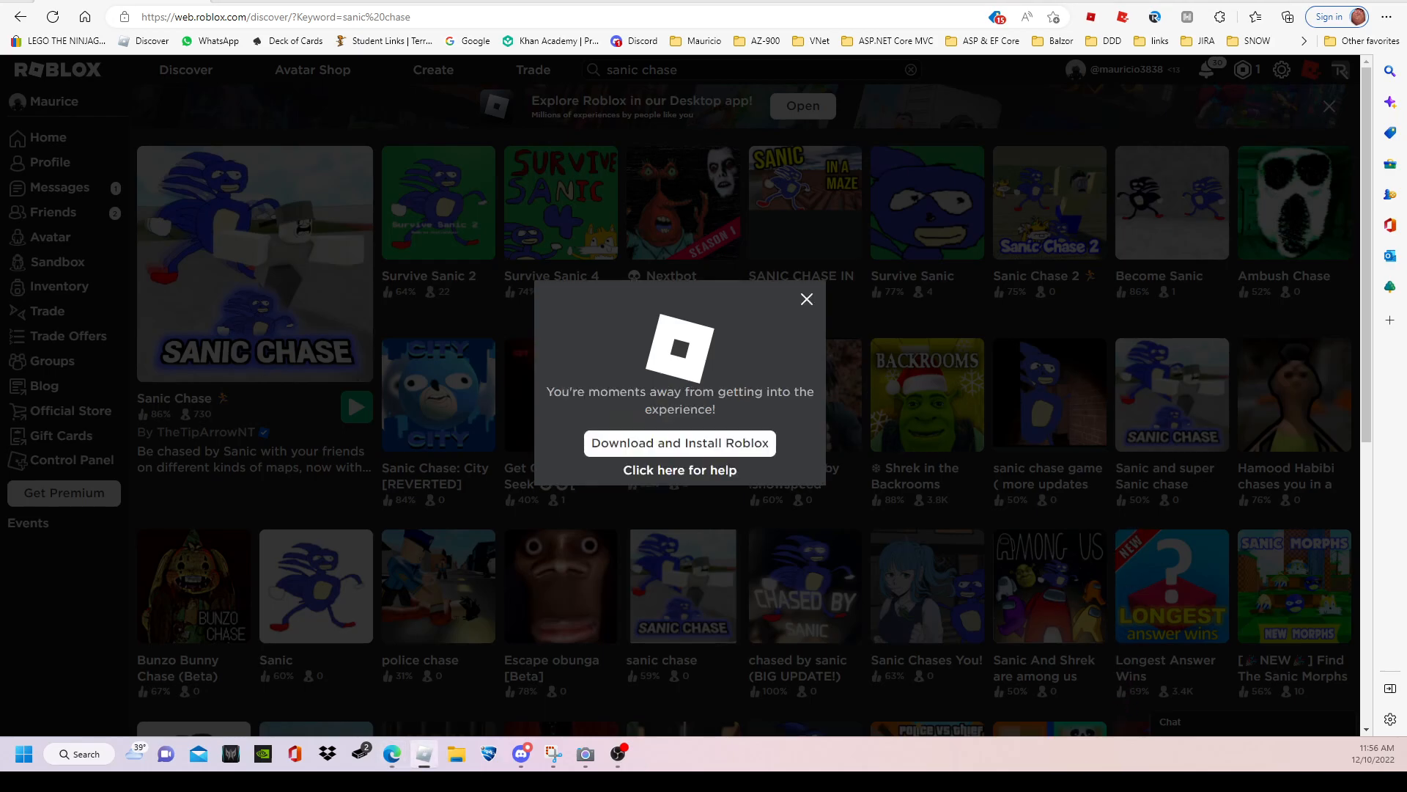
# Step: Open the Roblox player, dismiss the Esc menu, and skip the remaining asset loading
pyautogui.click(678, 443)
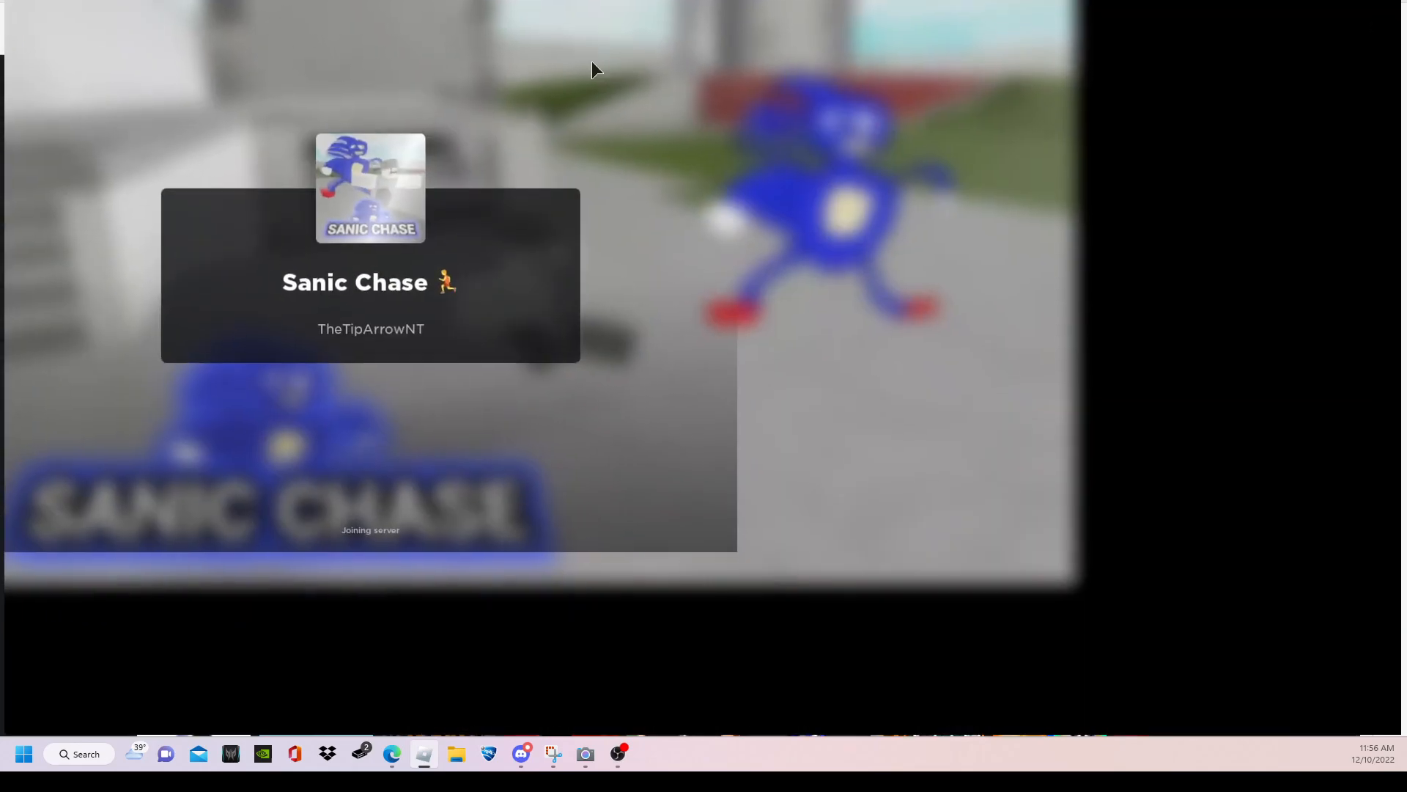
pyautogui.press('Escape')
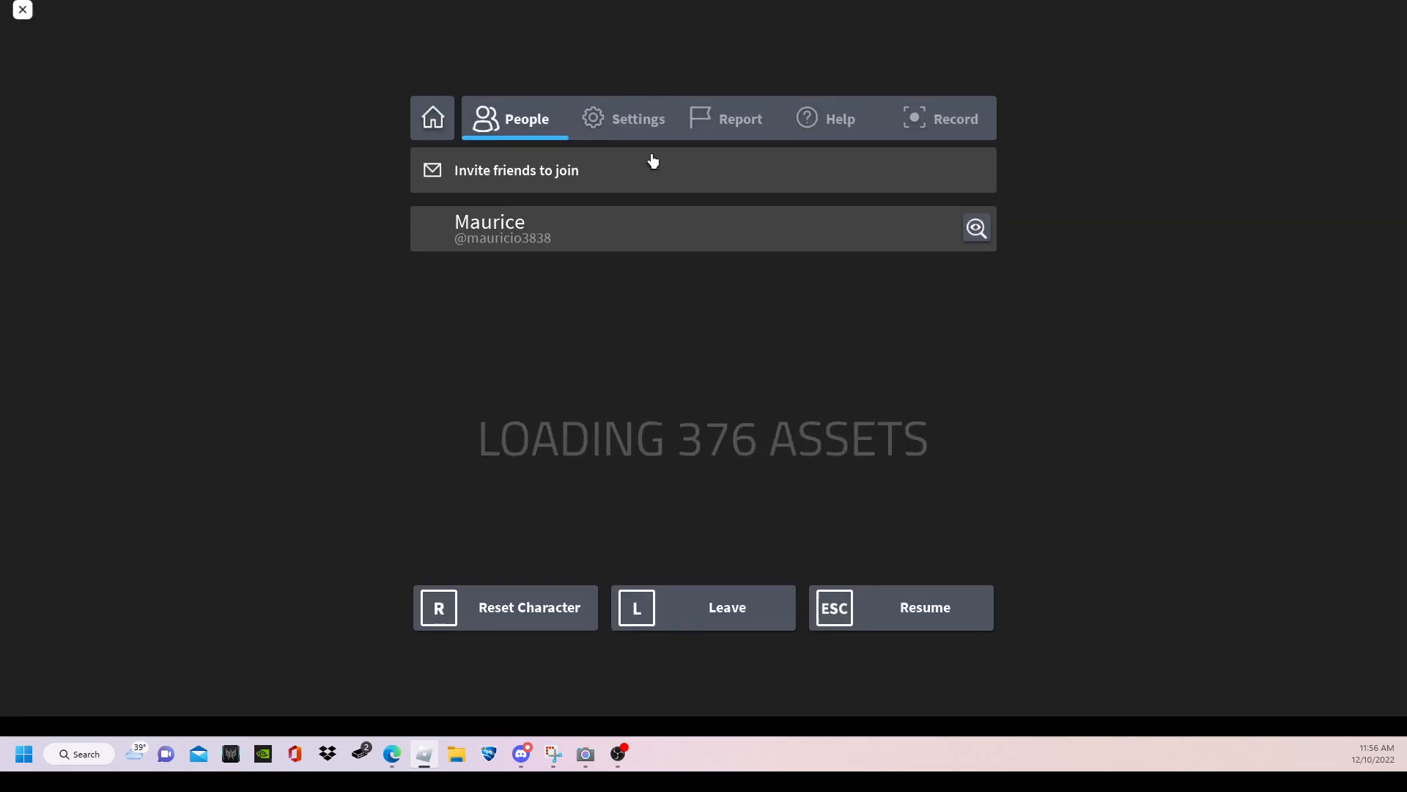
pyautogui.click(638, 117)
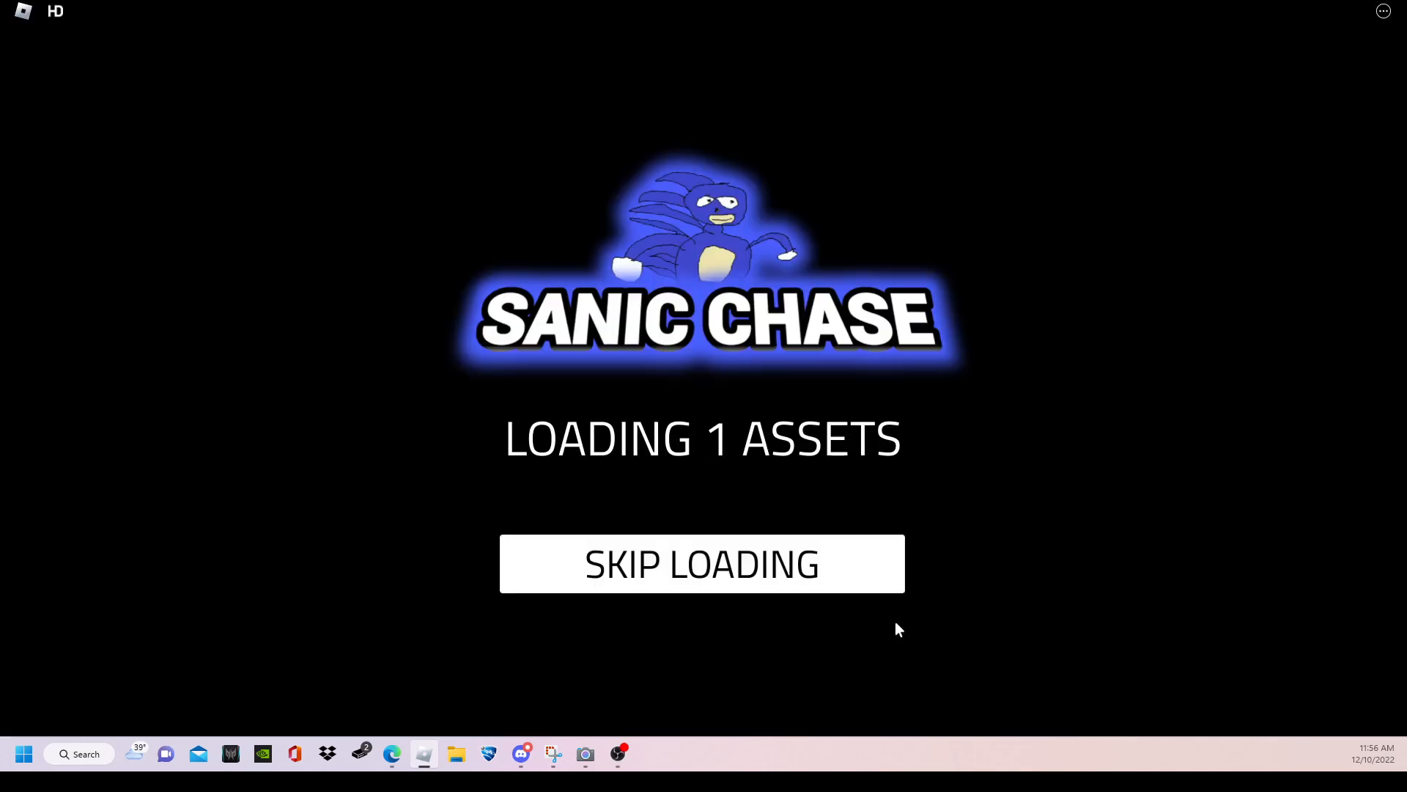
pyautogui.click(703, 563)
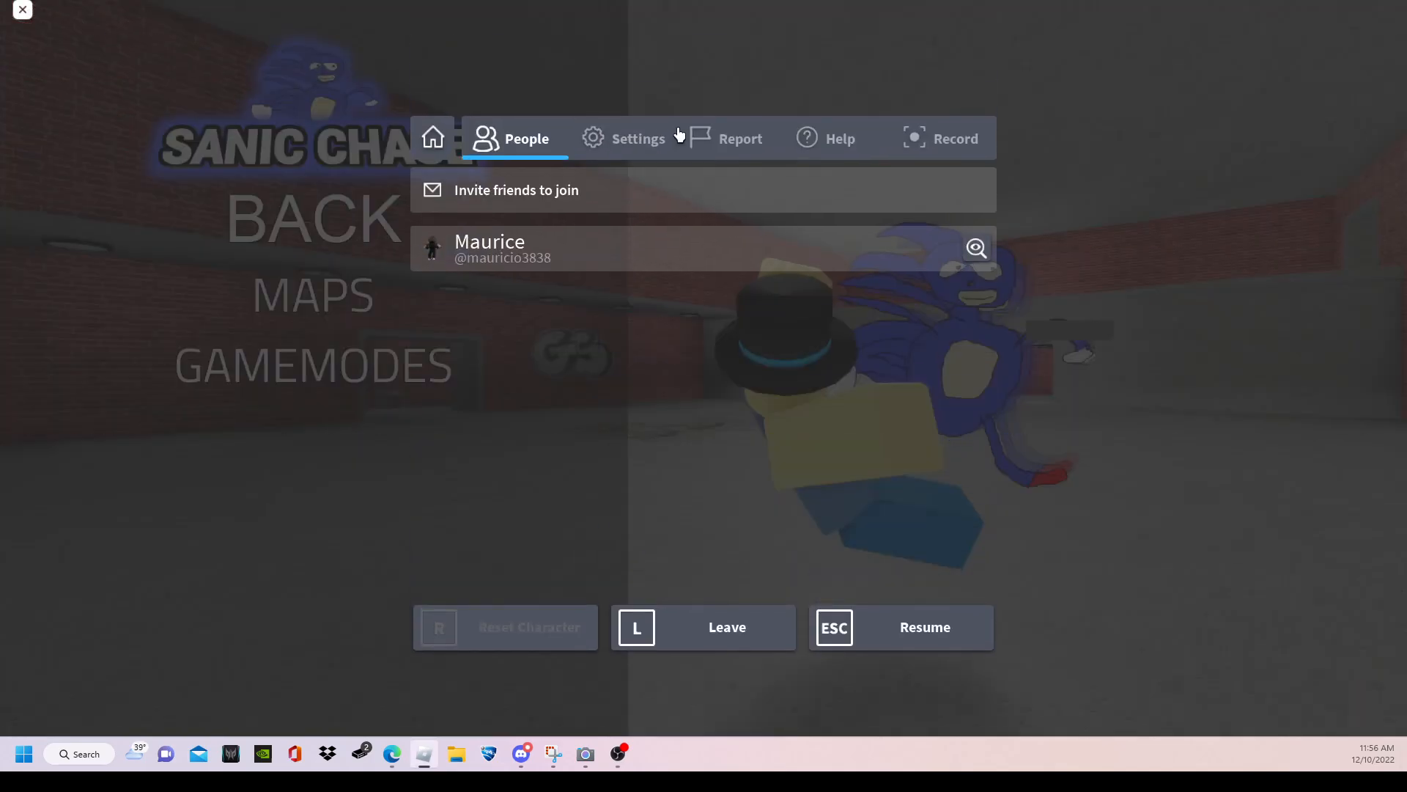
# Step: Raise the game volume to about half in Settings and resume to the lobby menu
pyautogui.click(638, 137)
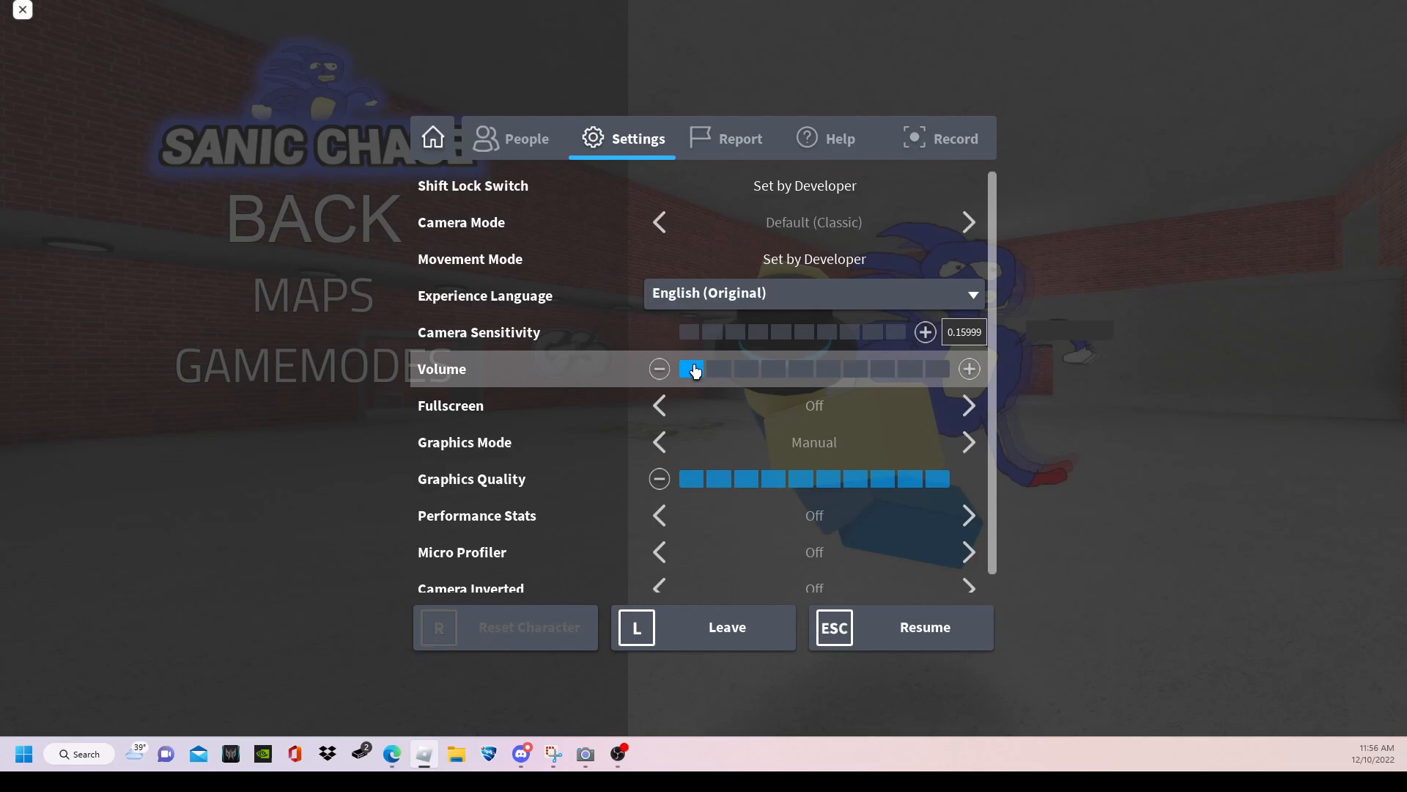
pyautogui.click(812, 369)
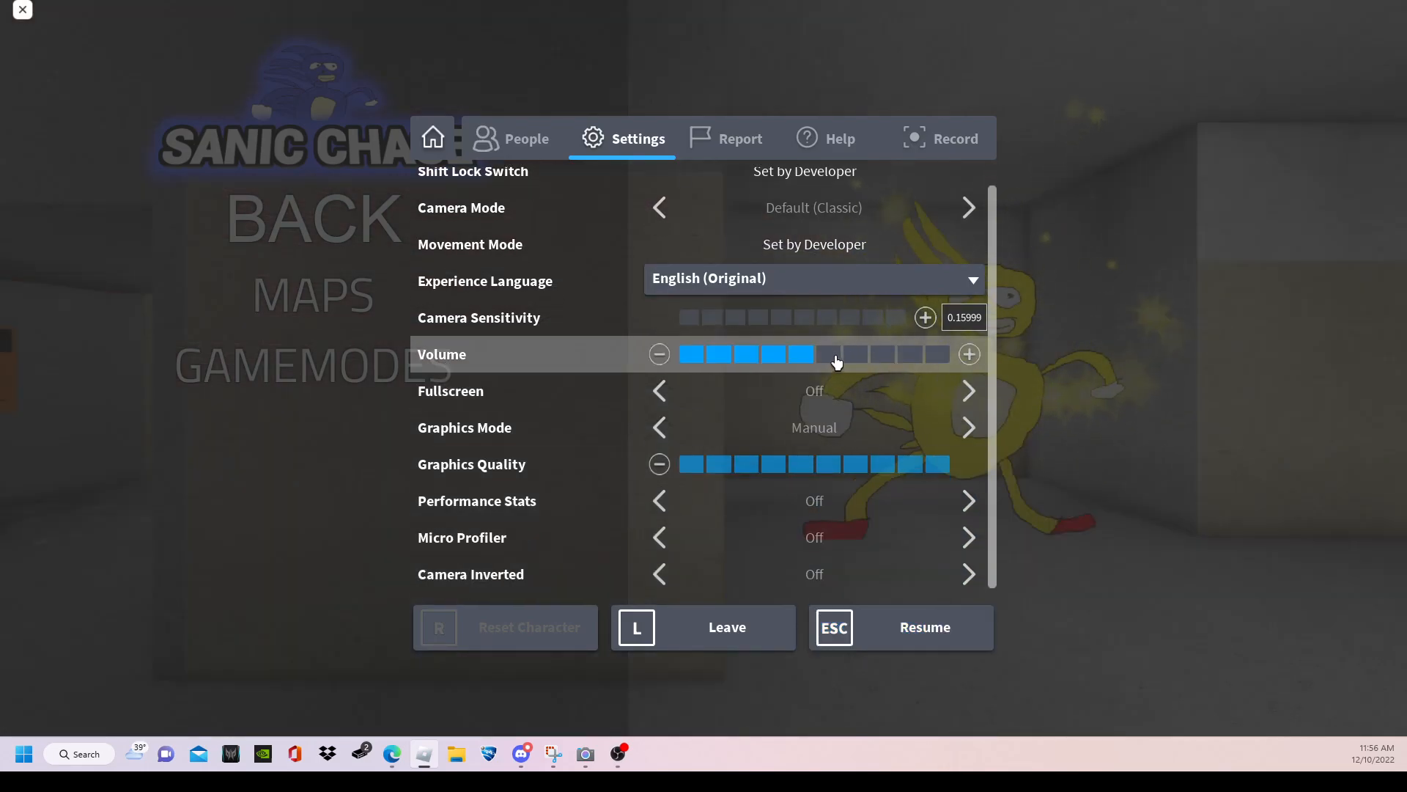
pyautogui.click(898, 626)
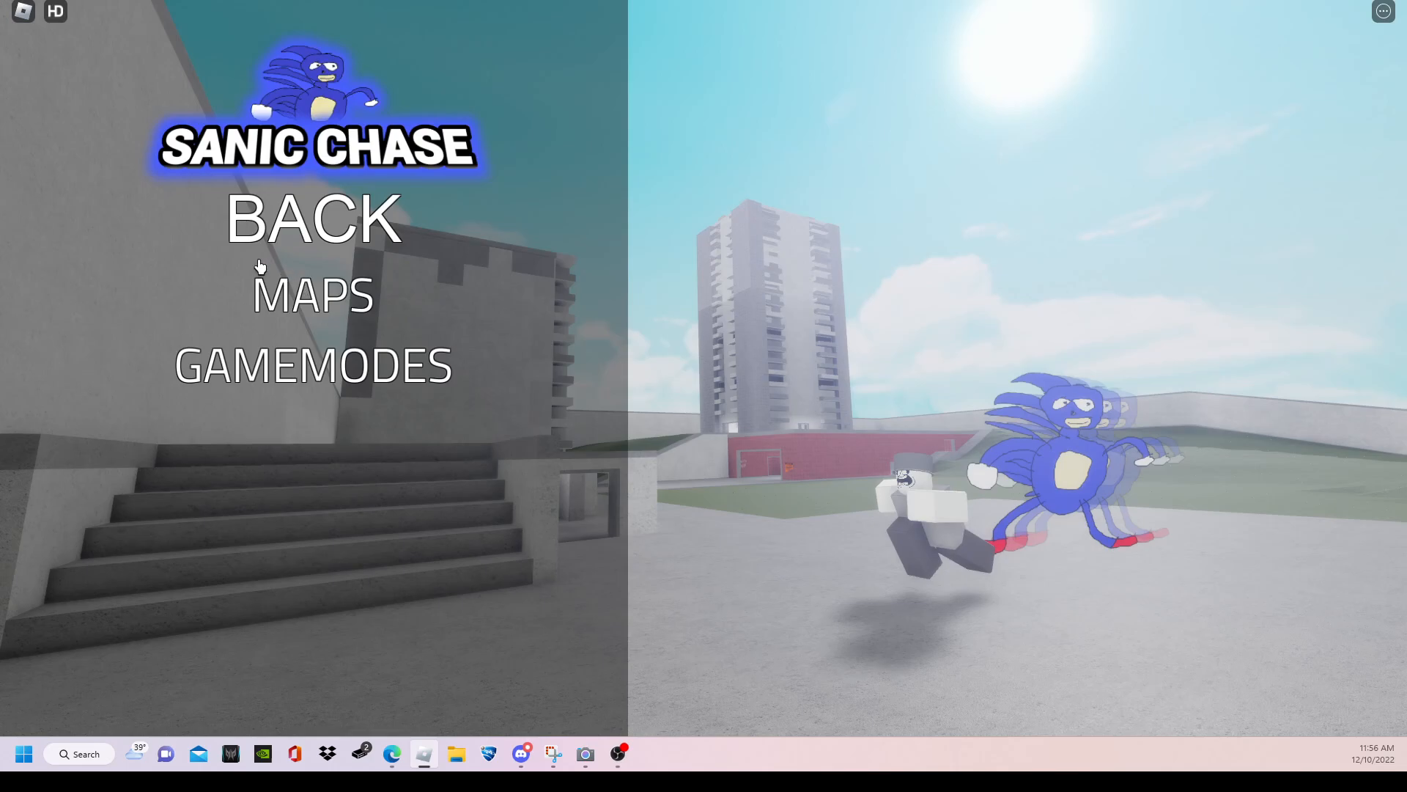
pyautogui.moveTo(333, 315)
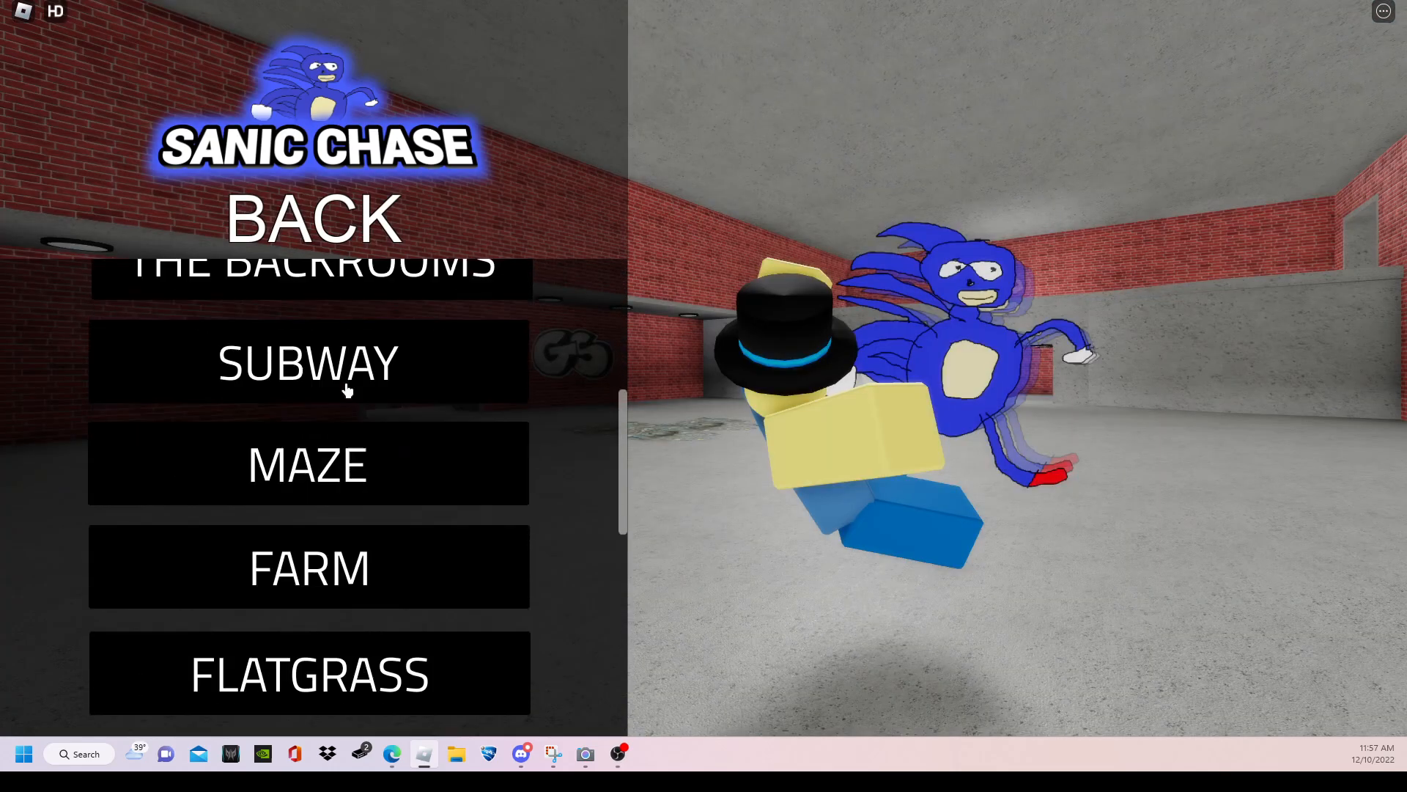
# Step: Browse the map list and choose the City map to play
pyautogui.scroll(3)
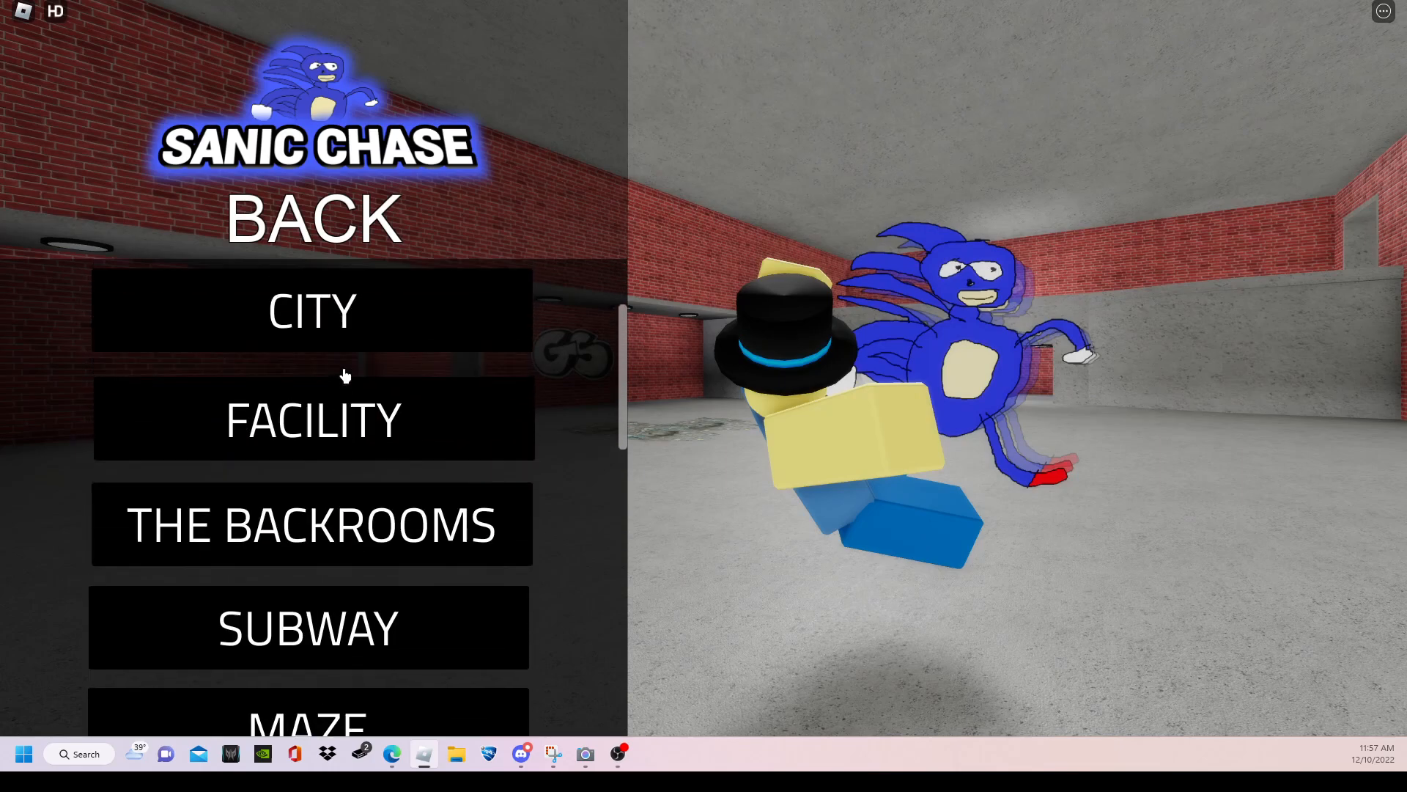
pyautogui.scroll(-3)
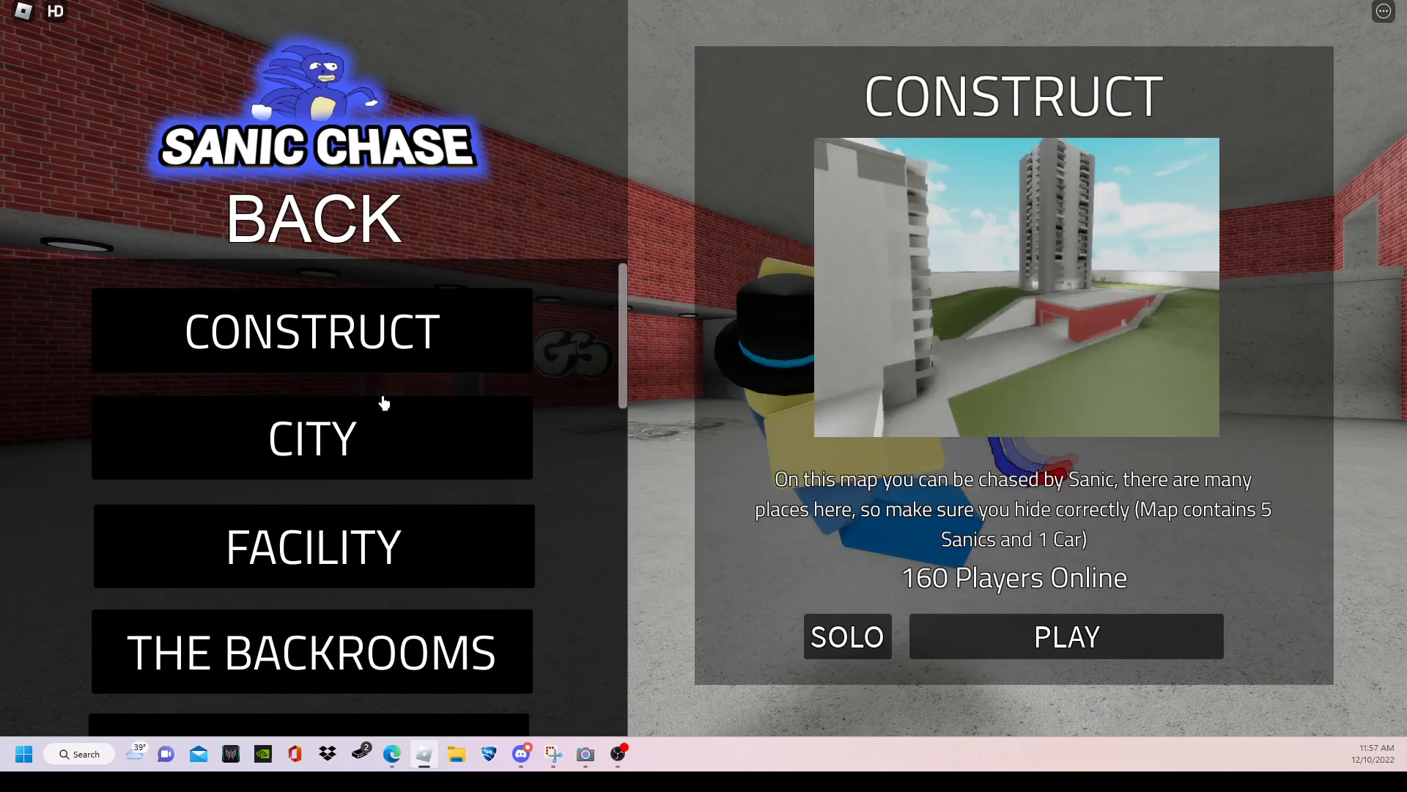
pyautogui.click(311, 438)
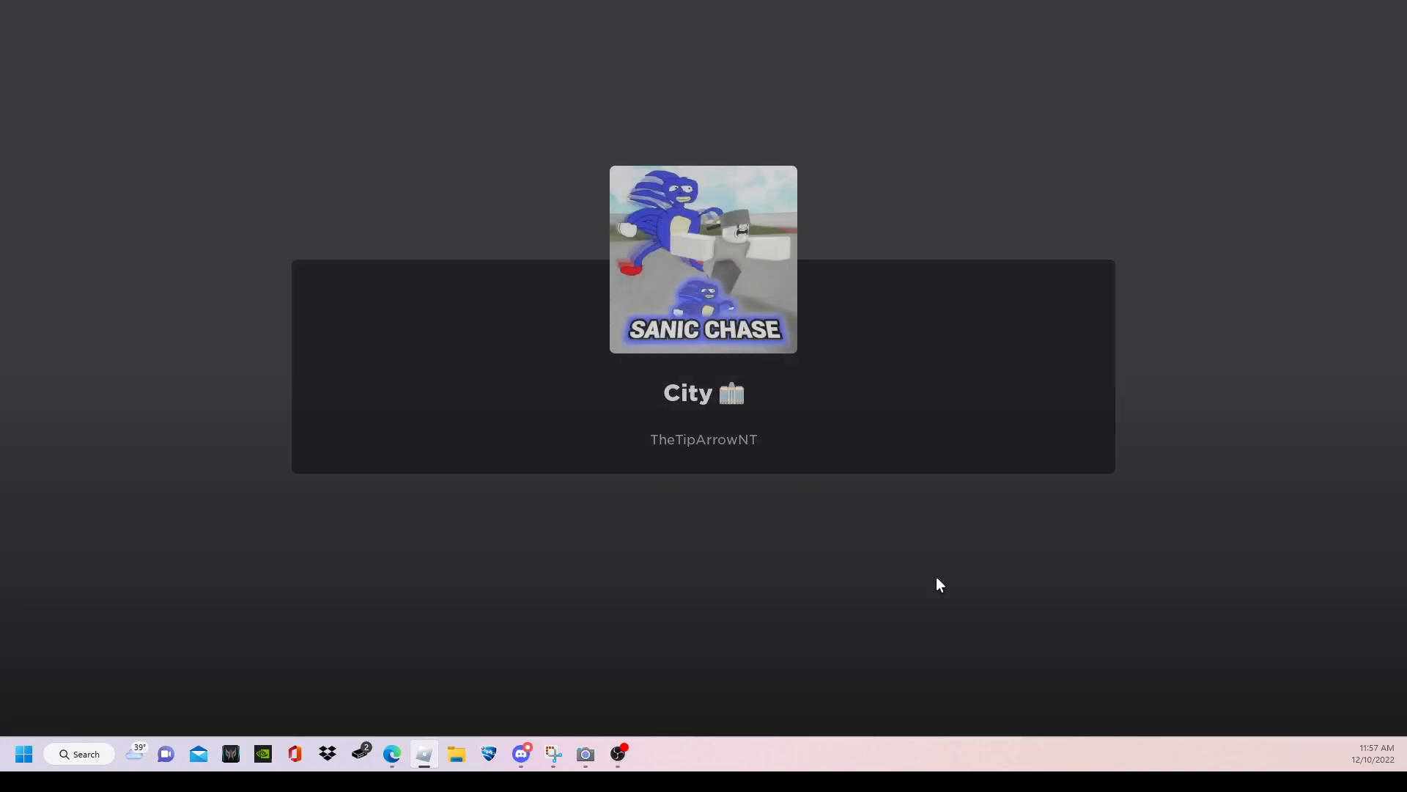
# Step: Enter the loaded City map and run from Sanic and Tails until caught
pyautogui.click(702, 258)
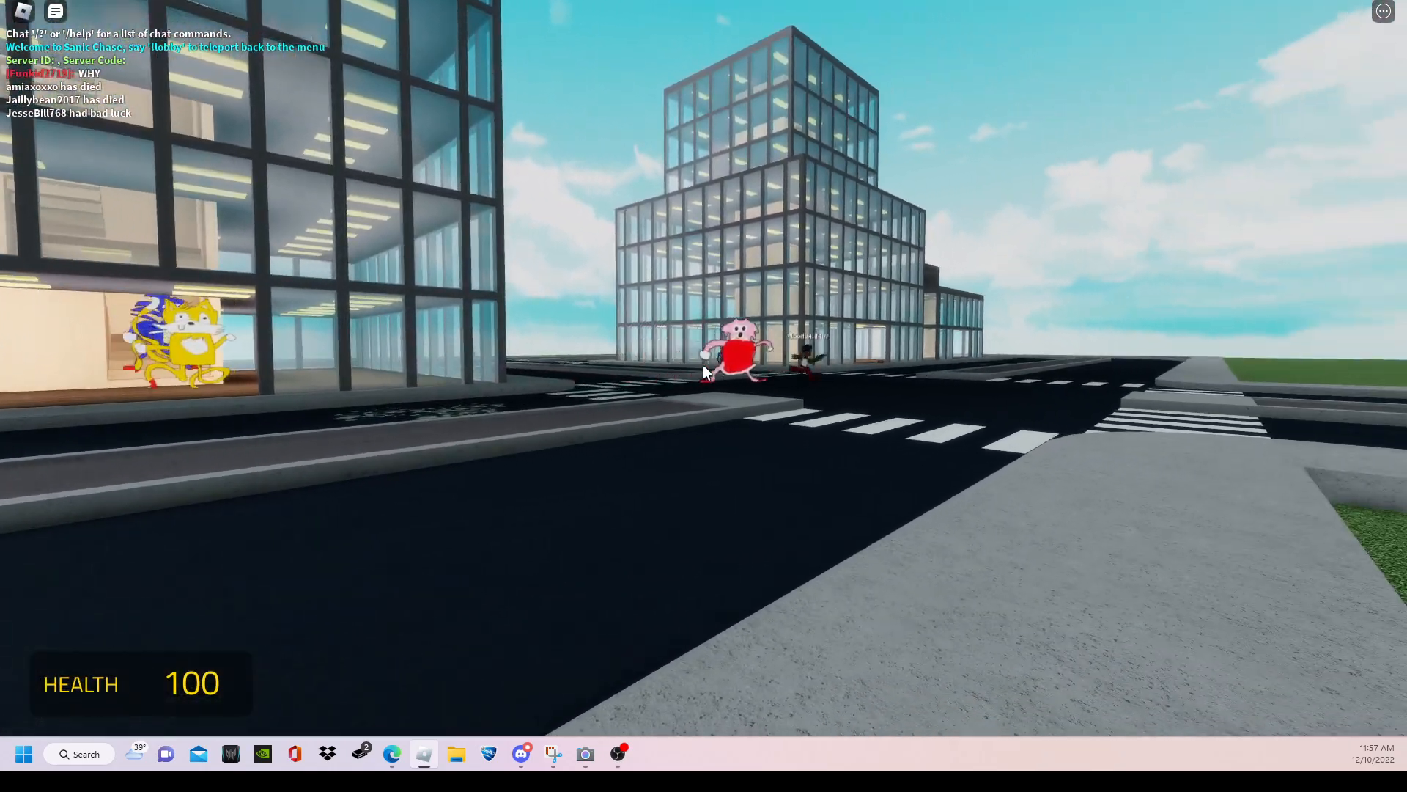
pyautogui.moveTo(706, 371)
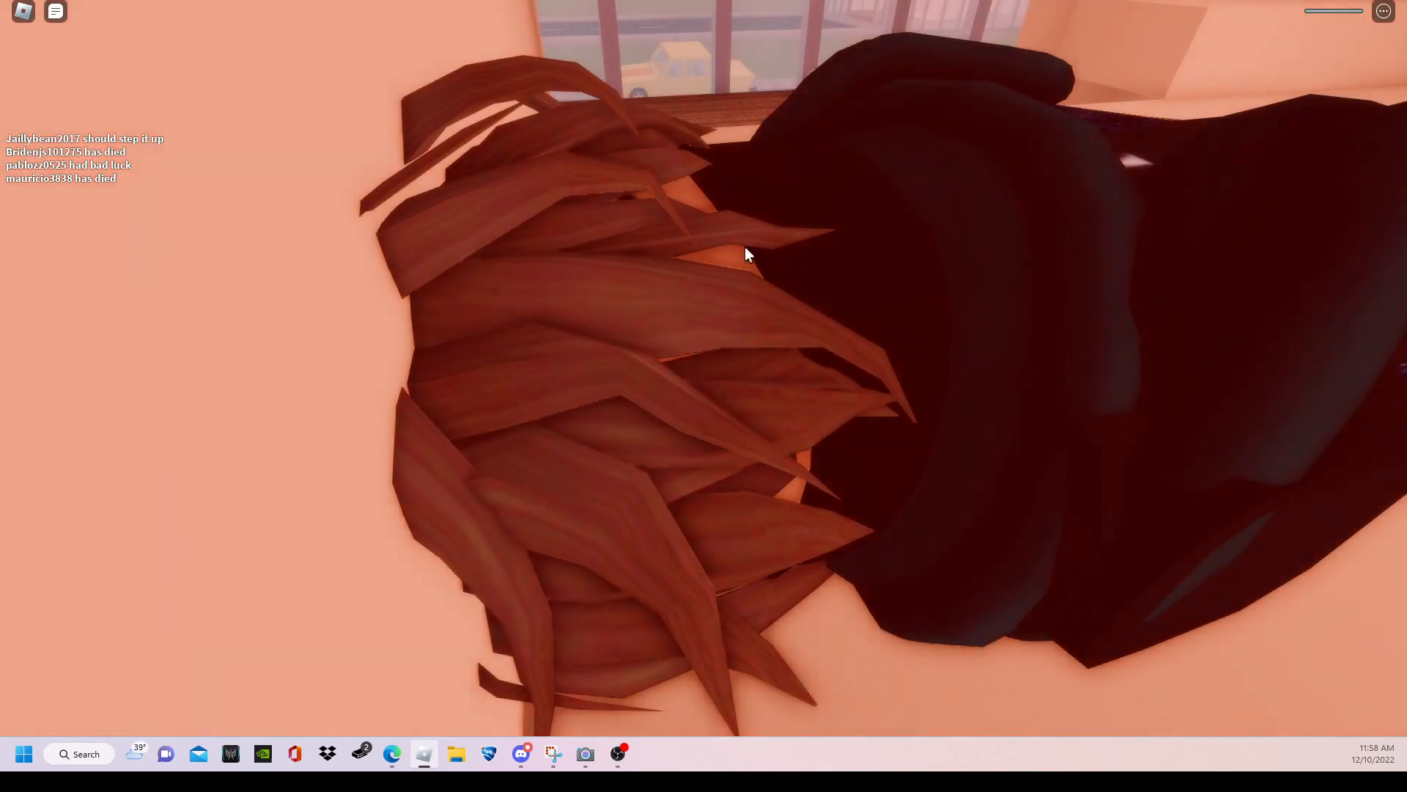
pyautogui.moveTo(658, 198)
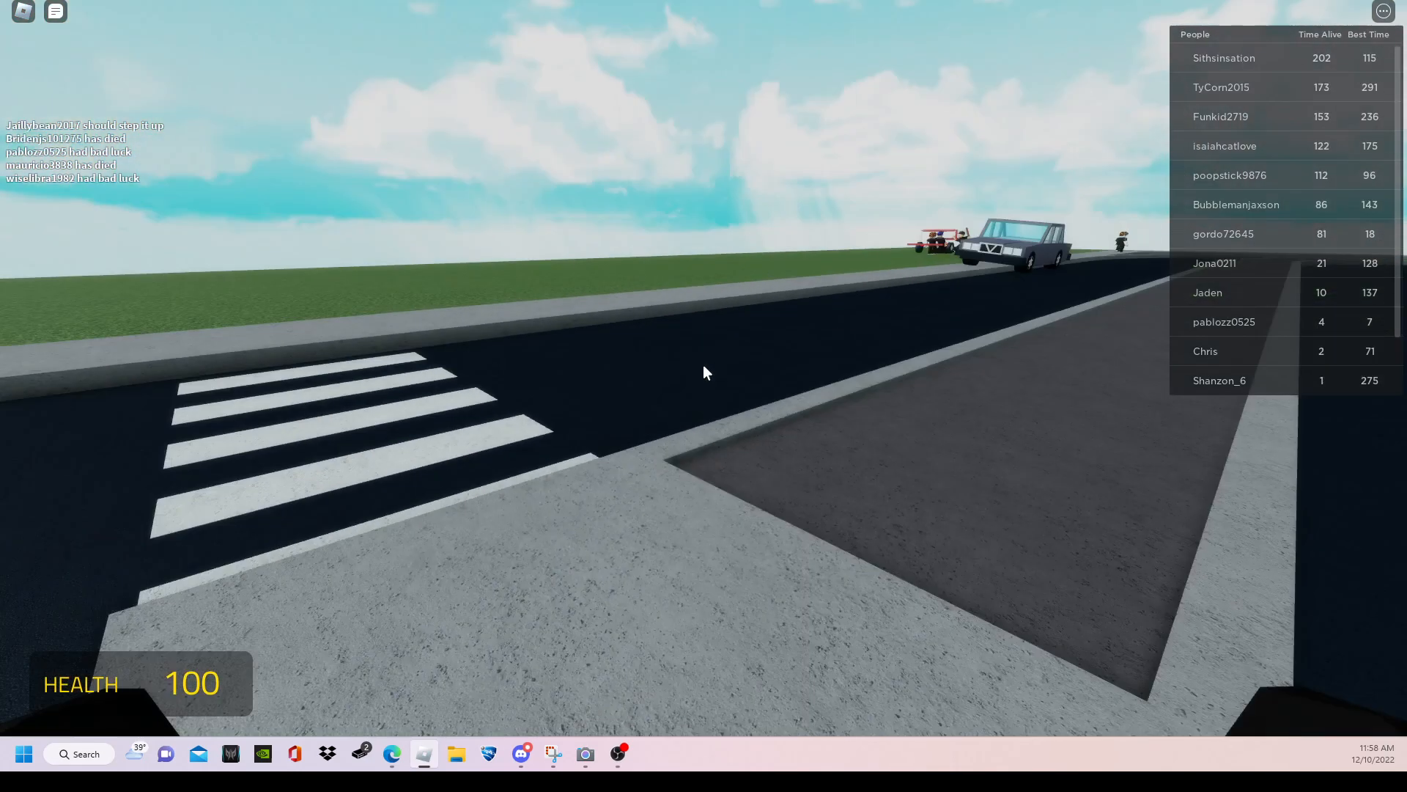
pyautogui.moveTo(705, 372)
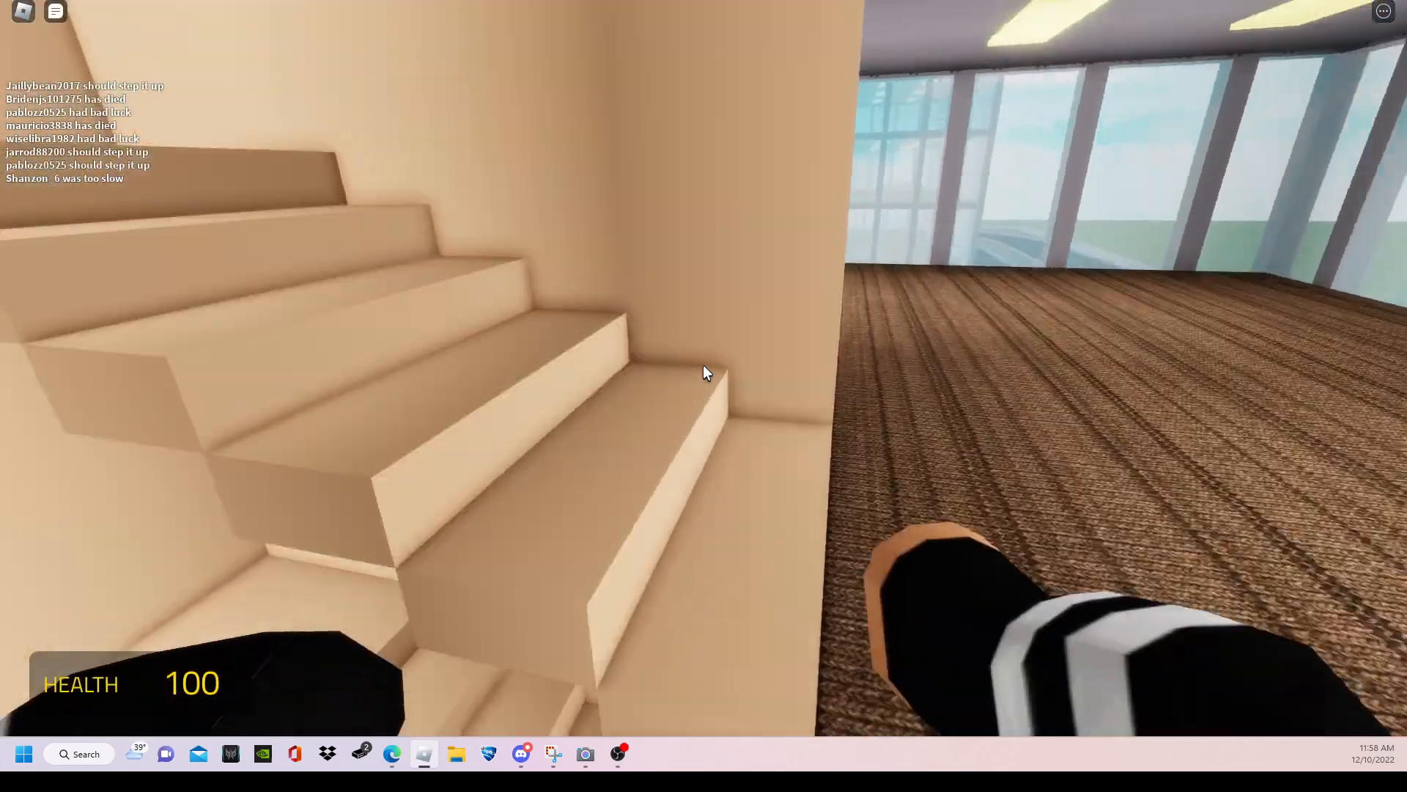
pyautogui.moveTo(704, 372)
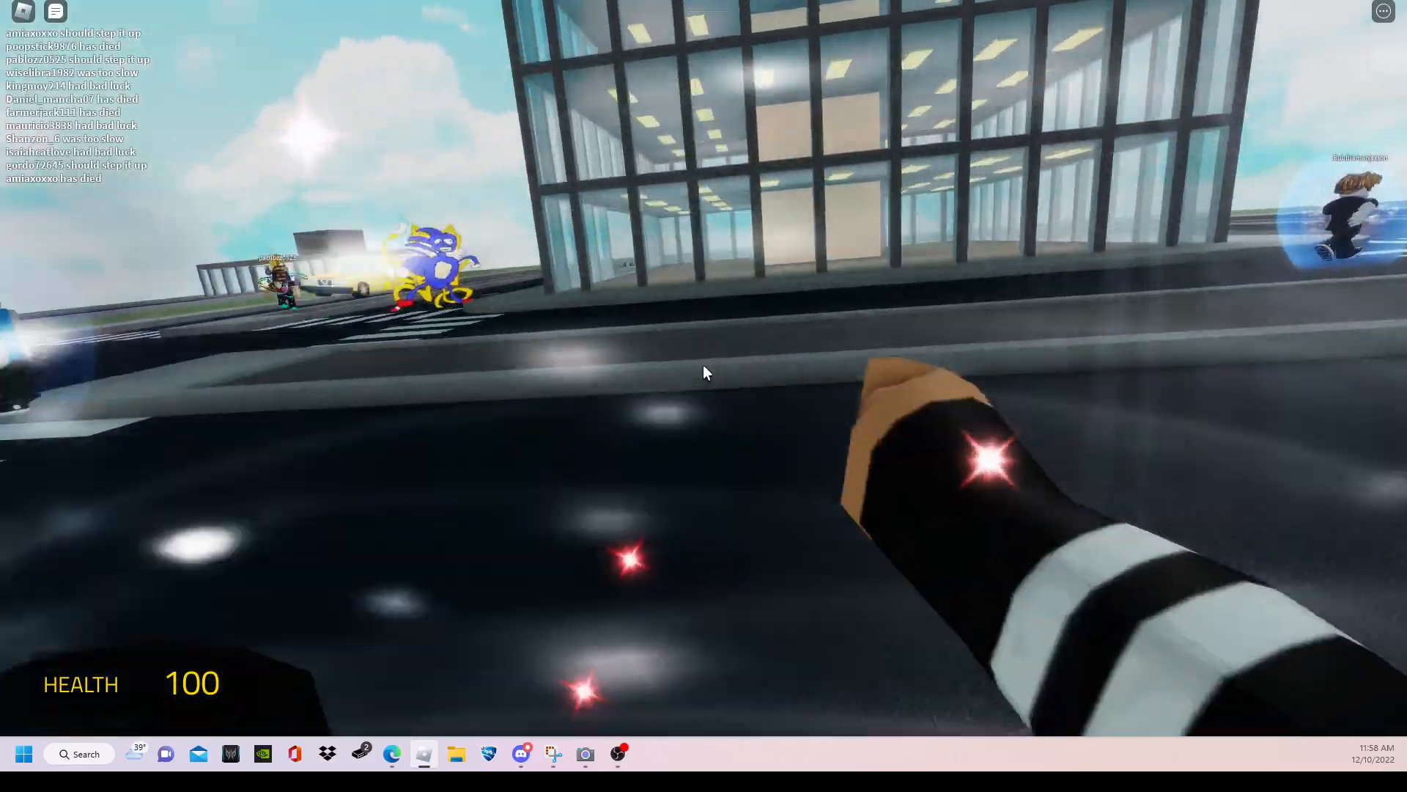
pyautogui.moveTo(705, 372)
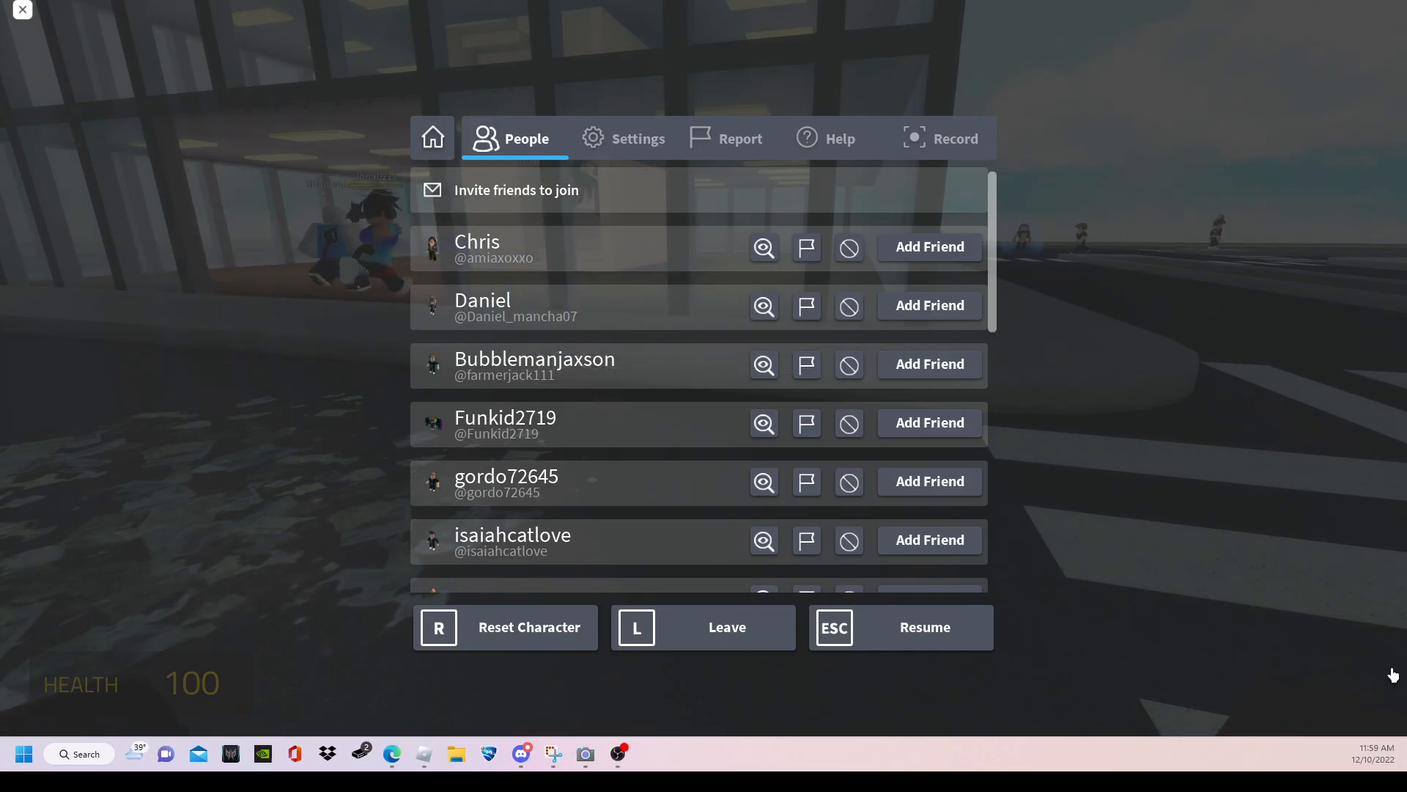
# Step: Resume the City round and flee Sanic and Tails up a building stairwell
pyautogui.click(899, 626)
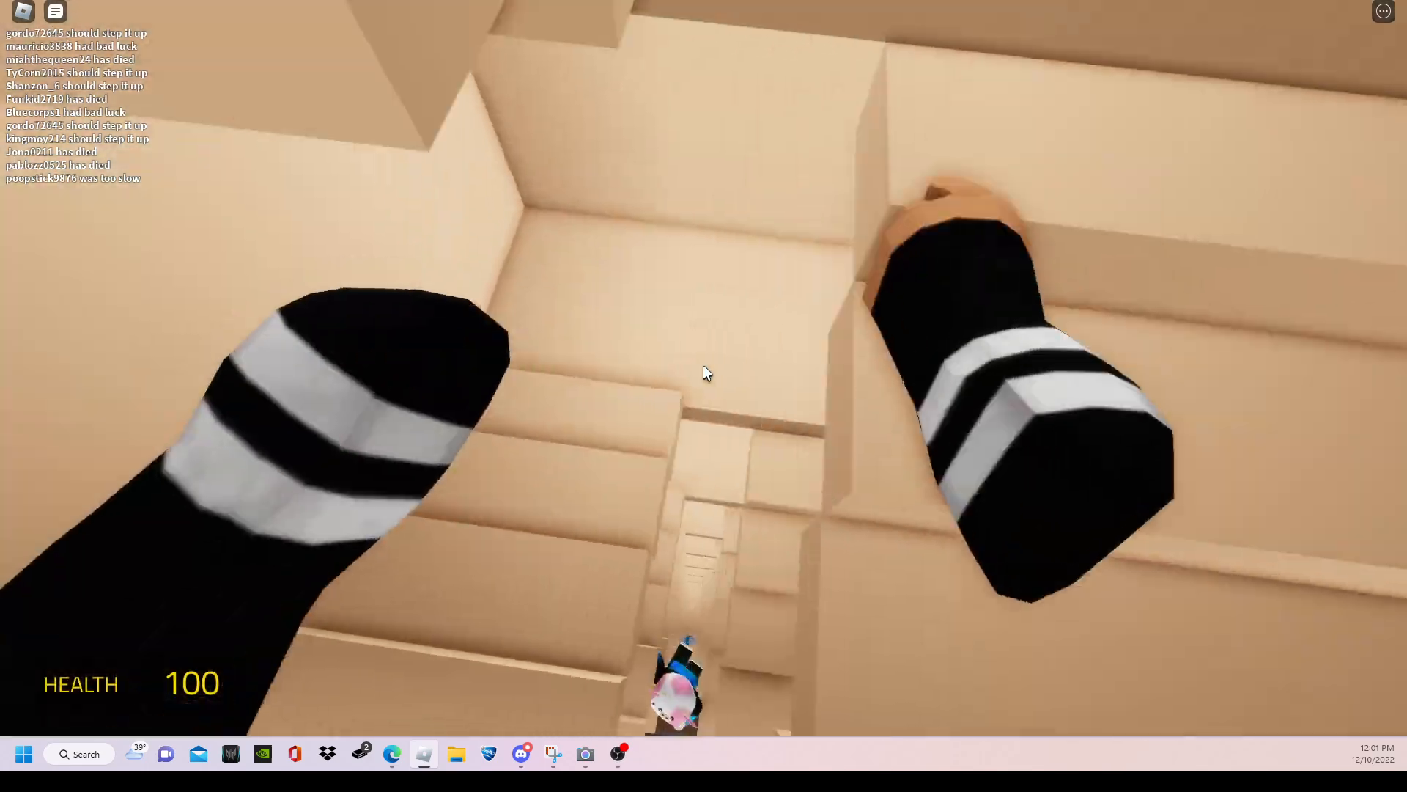
pyautogui.moveTo(707, 373)
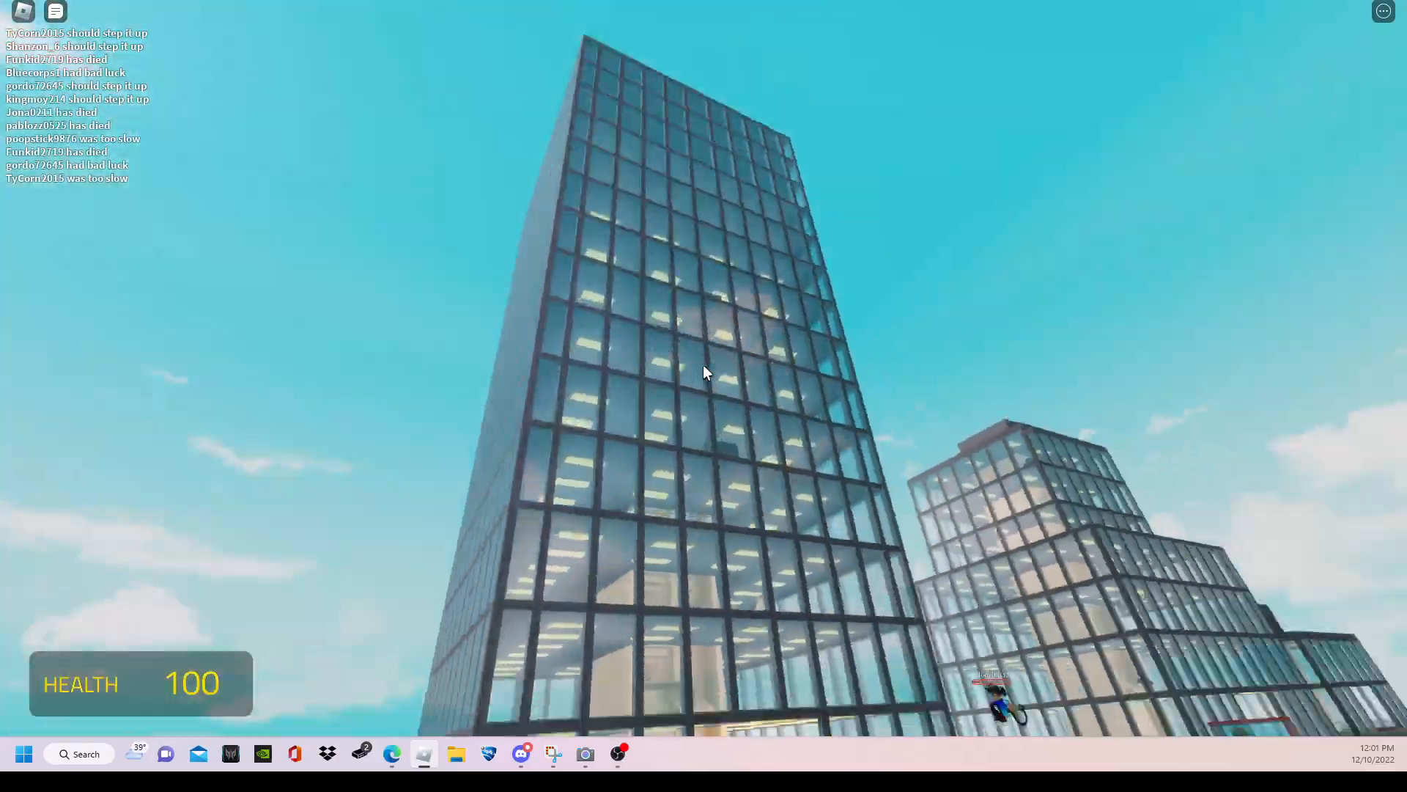
pyautogui.moveTo(705, 372)
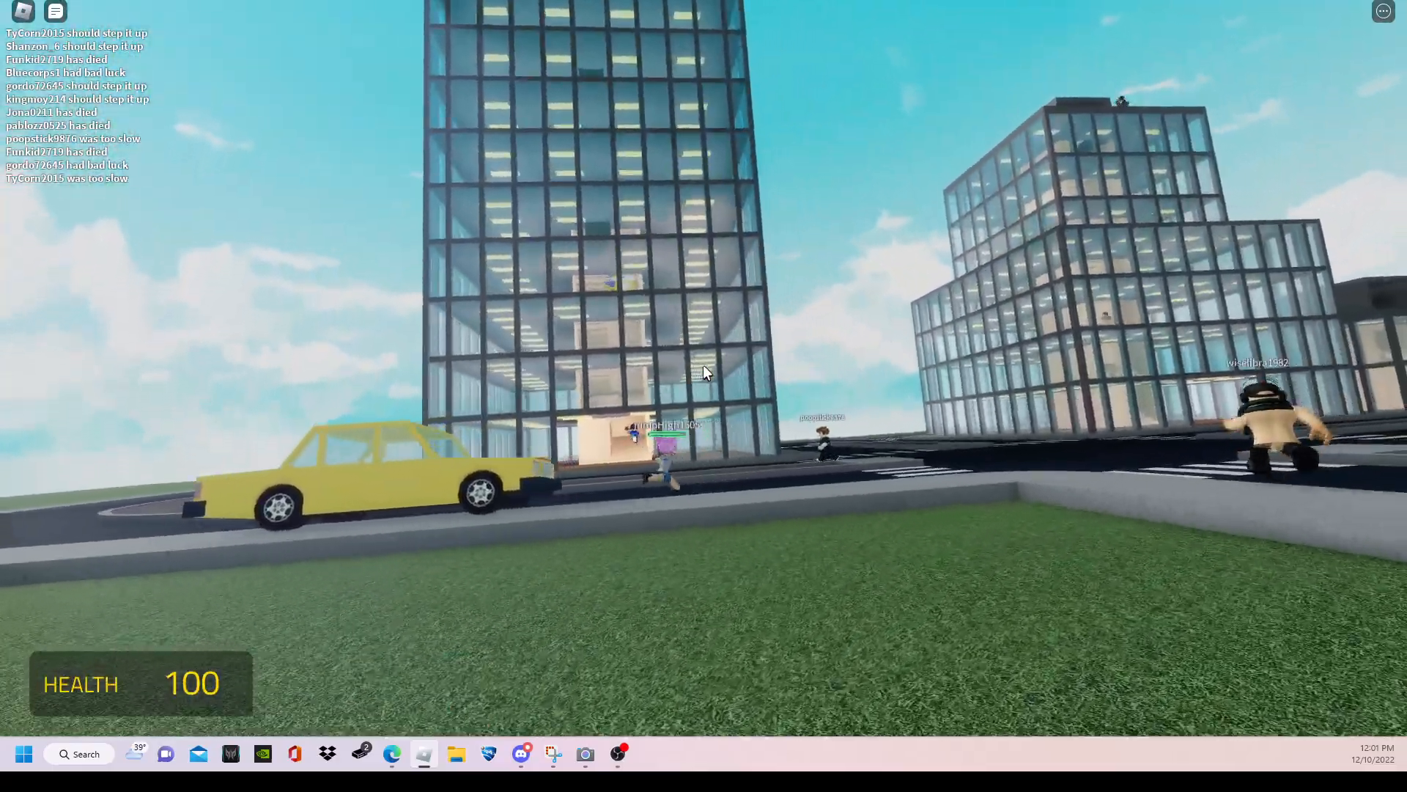
pyautogui.moveTo(705, 372)
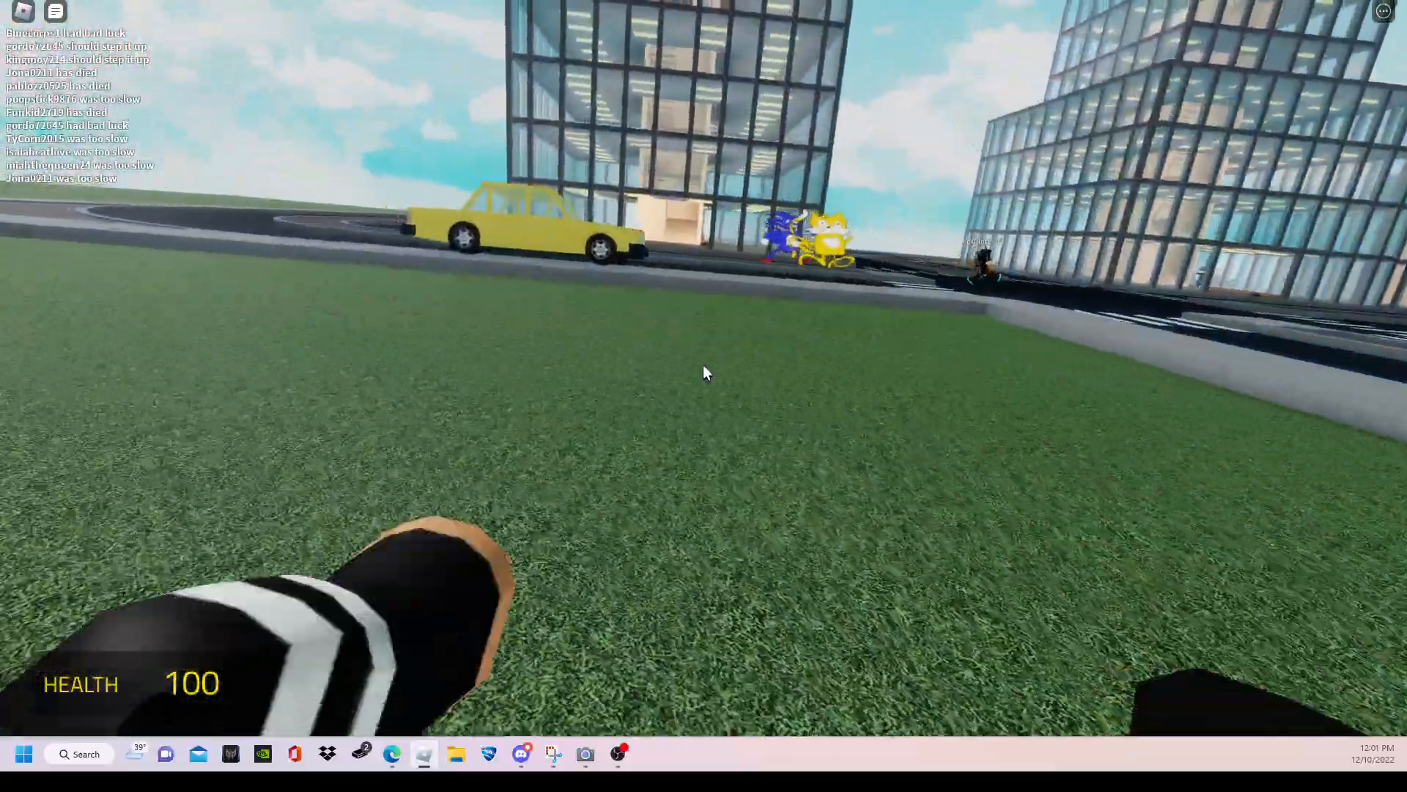
pyautogui.moveTo(705, 372)
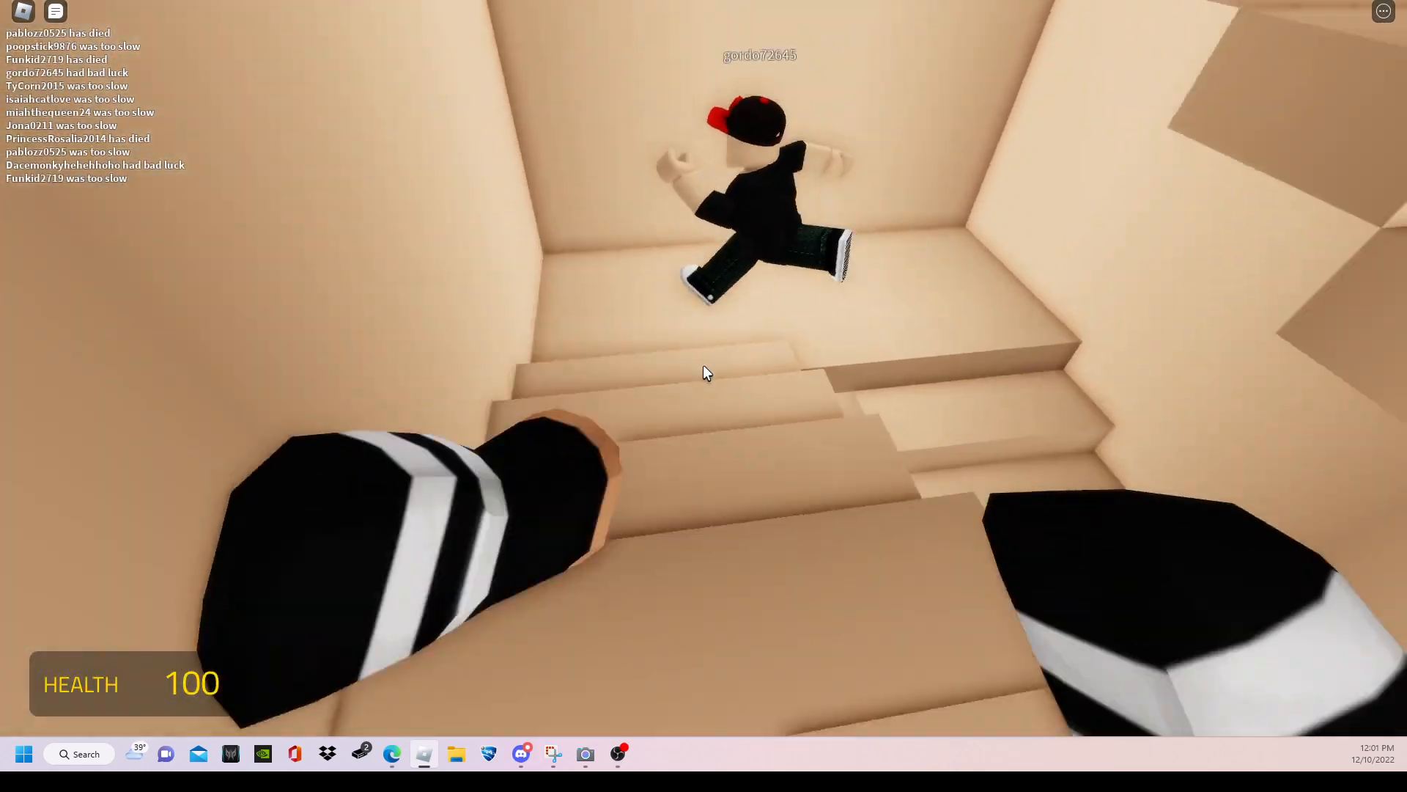
pyautogui.moveTo(707, 374)
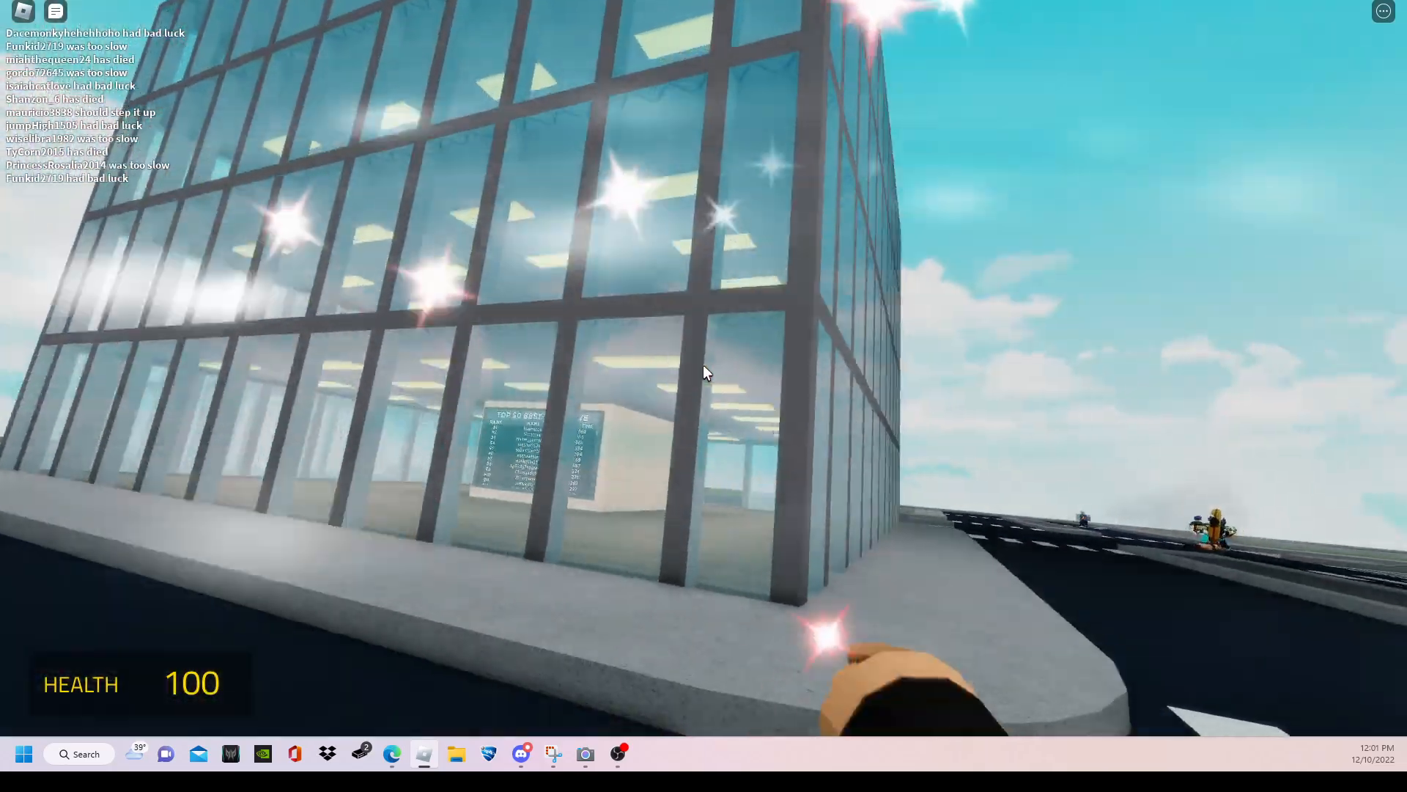
pyautogui.moveTo(705, 372)
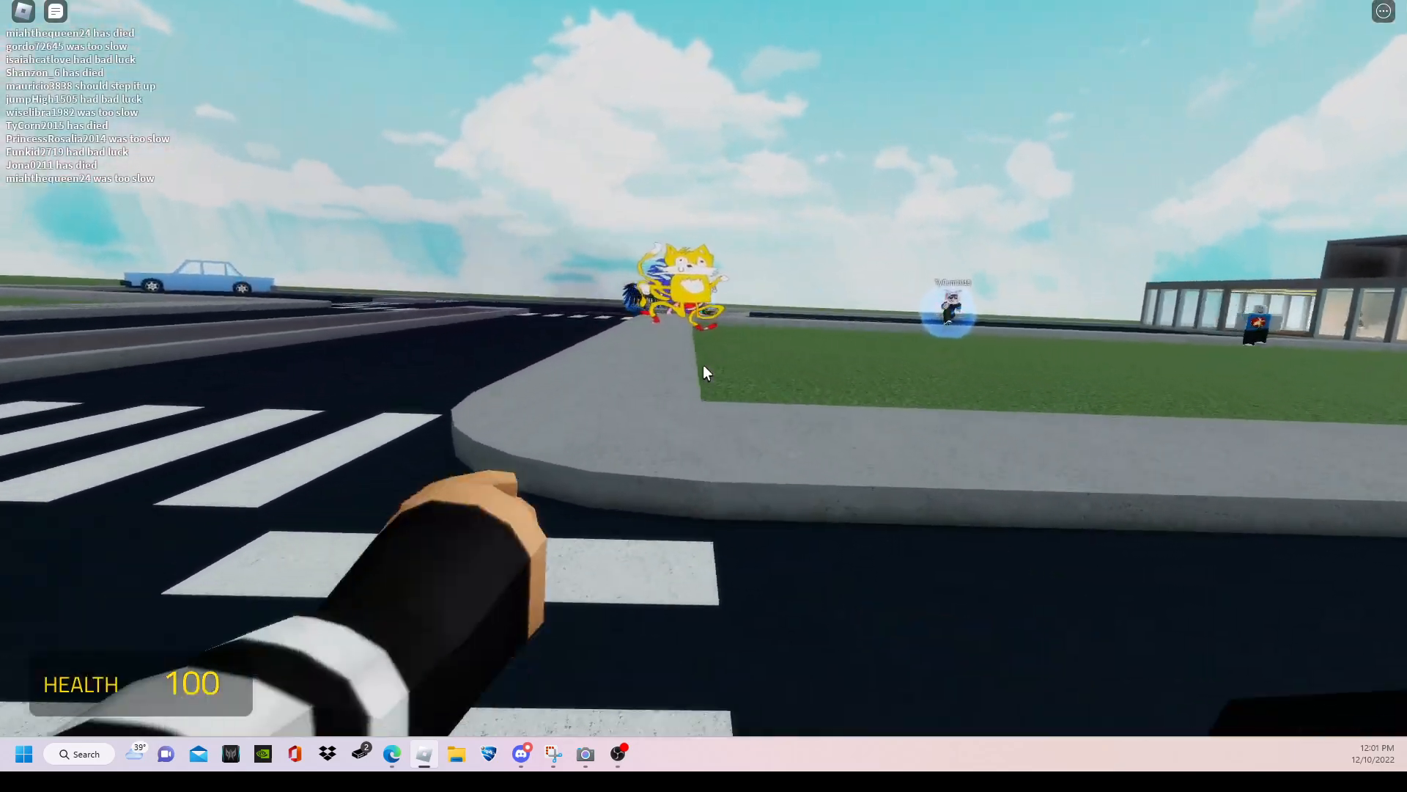
pyautogui.moveTo(703, 373)
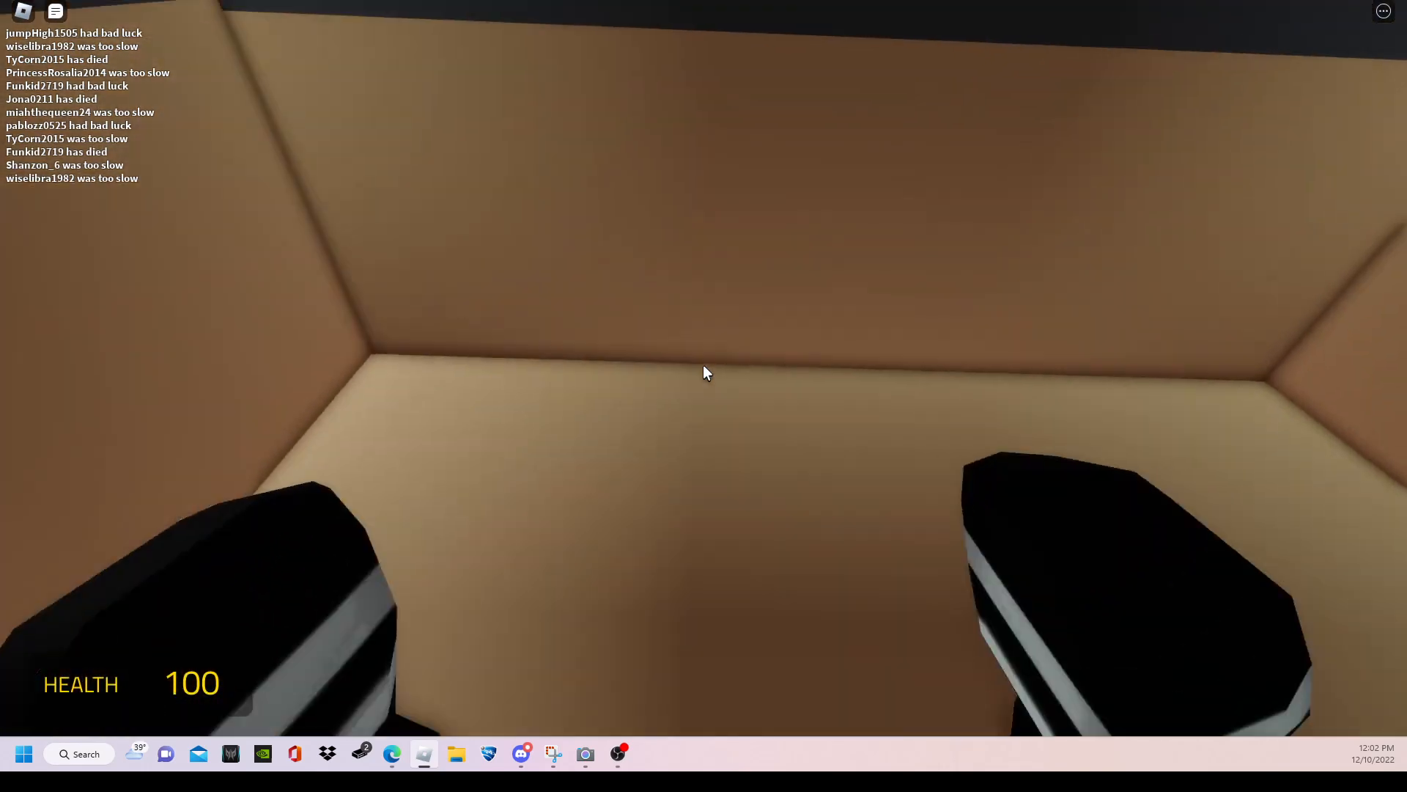
pyautogui.moveTo(704, 373)
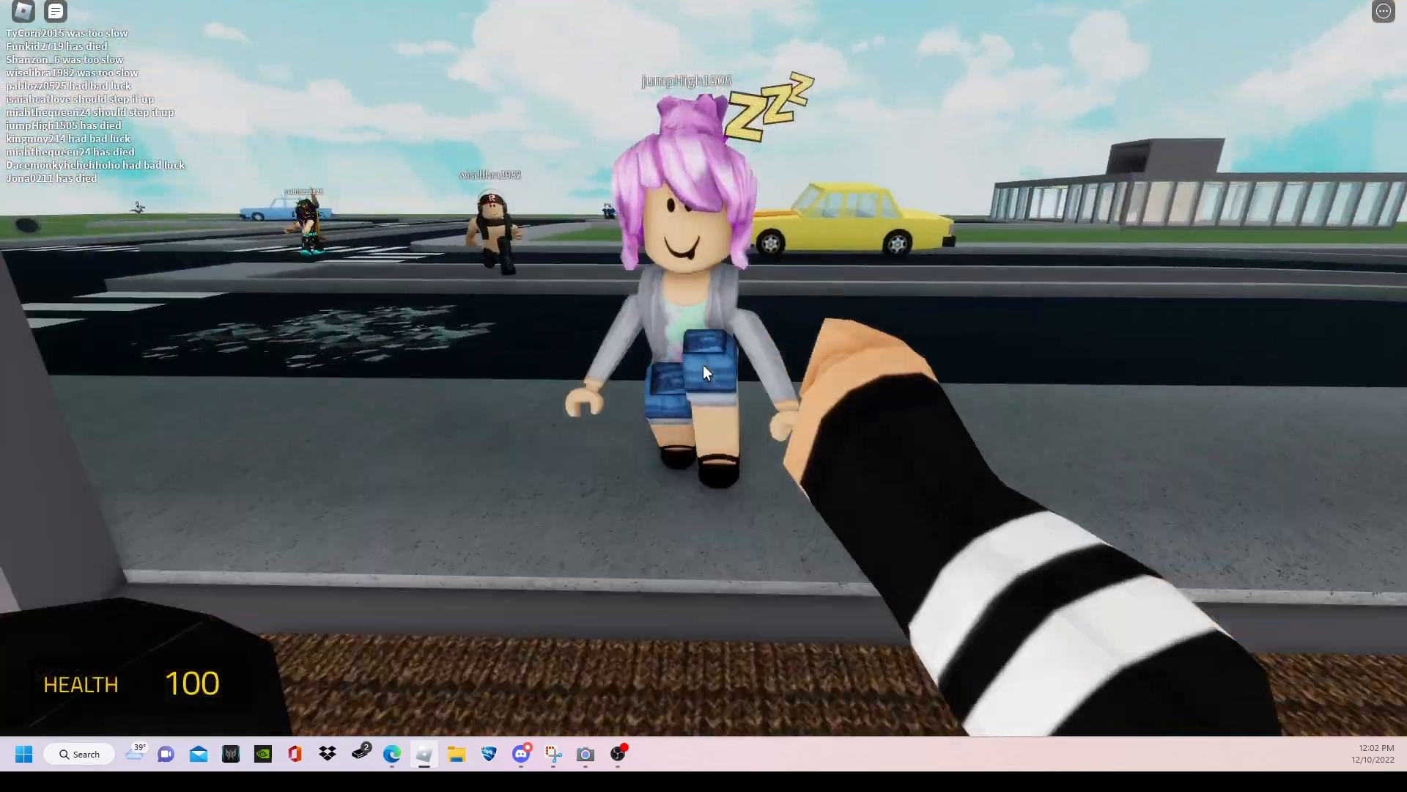
pyautogui.moveTo(703, 373)
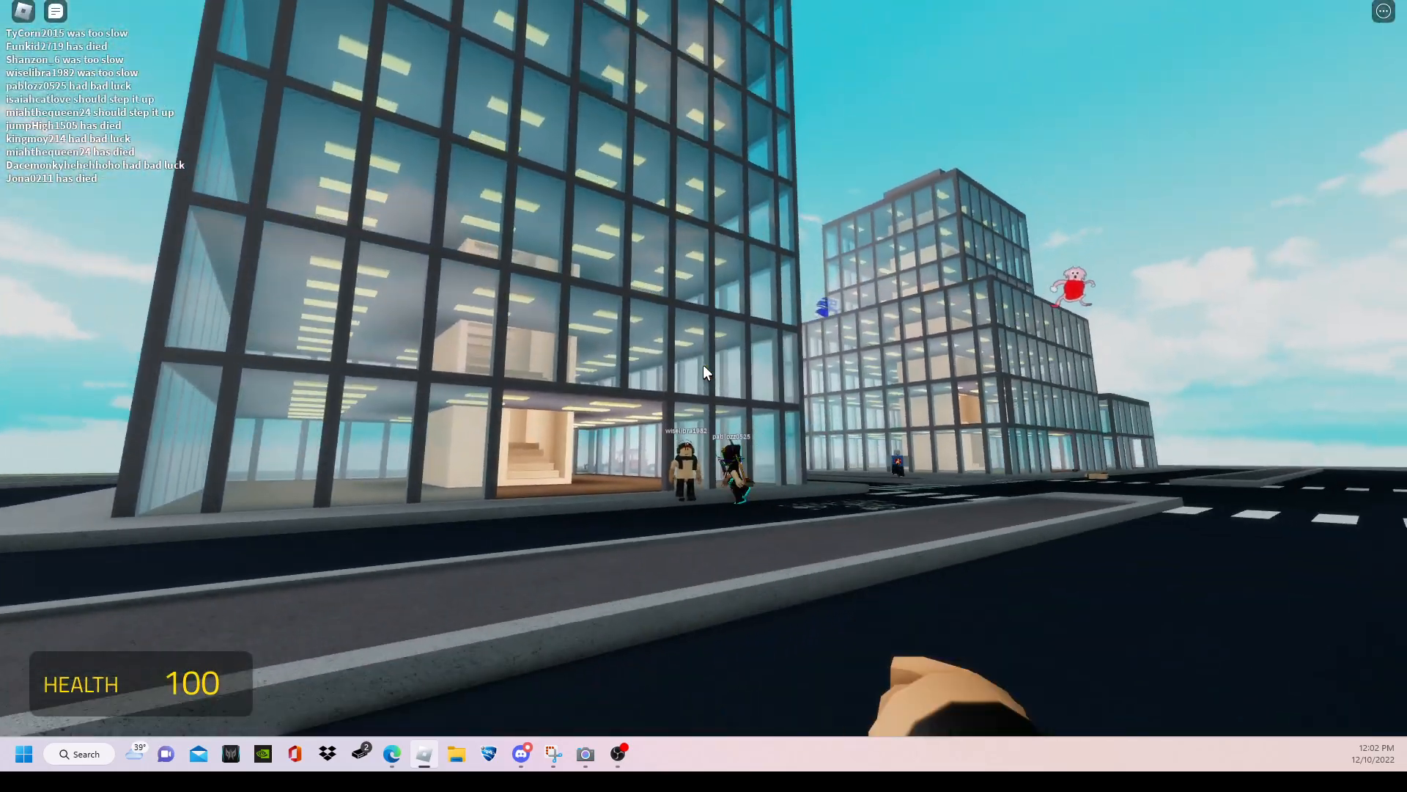
pyautogui.moveTo(704, 374)
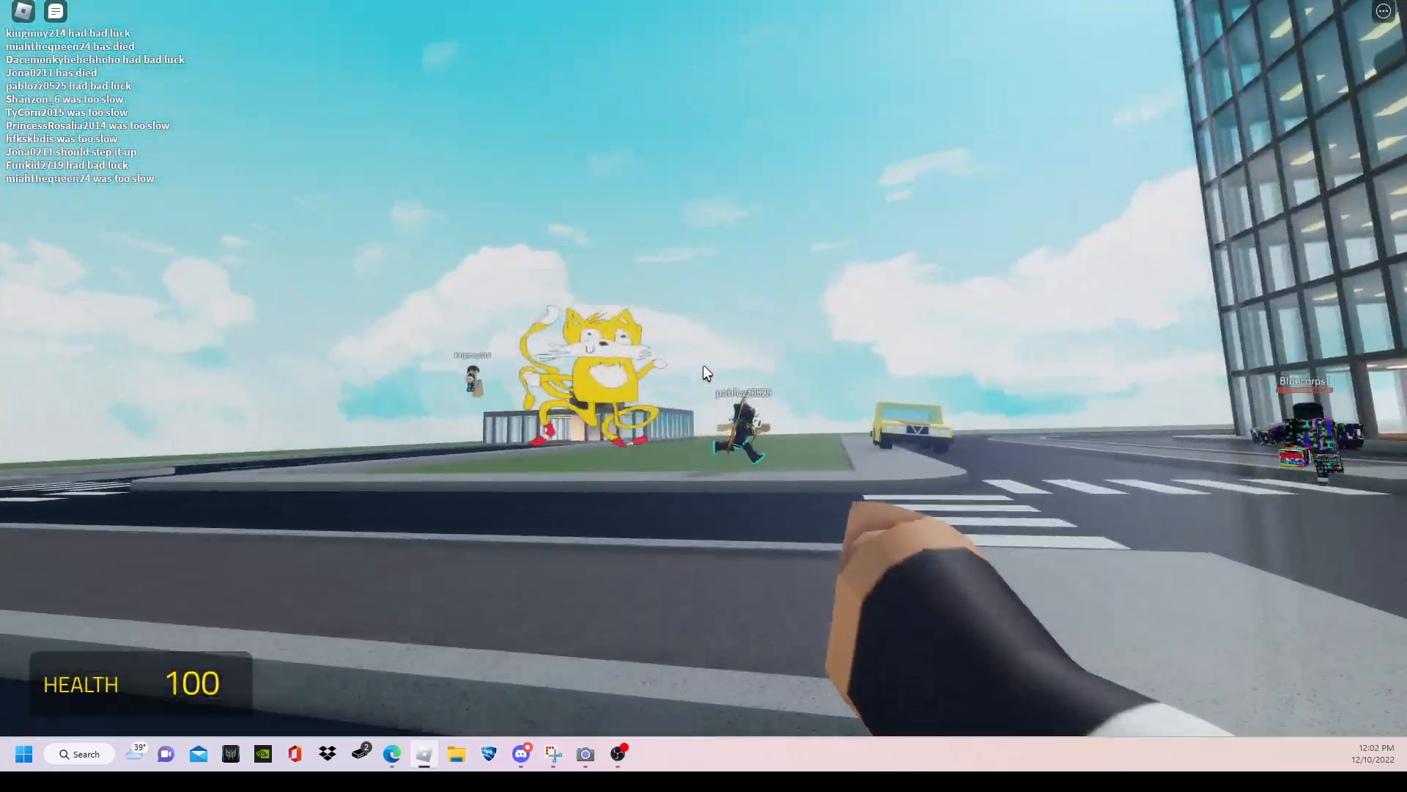
pyautogui.moveTo(705, 372)
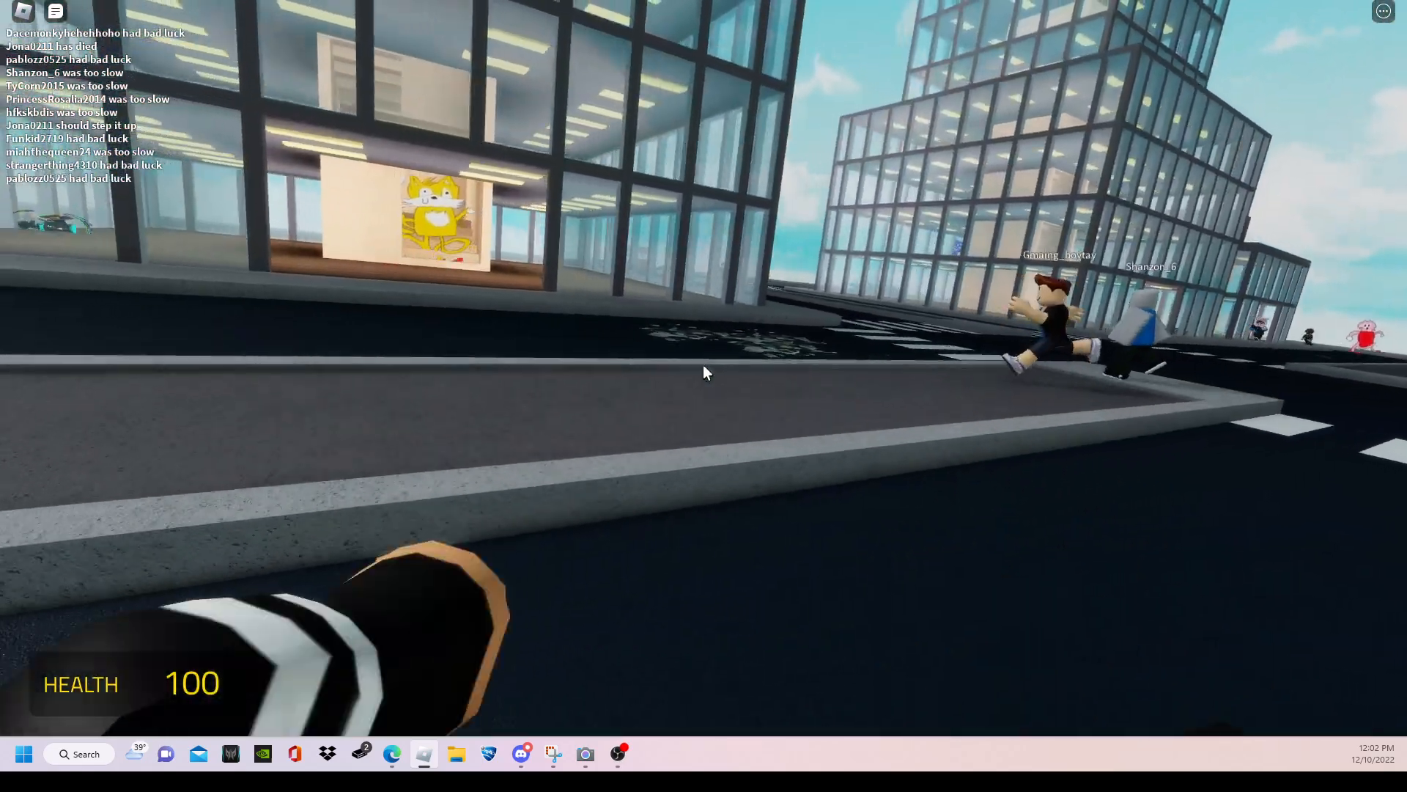
pyautogui.moveTo(705, 372)
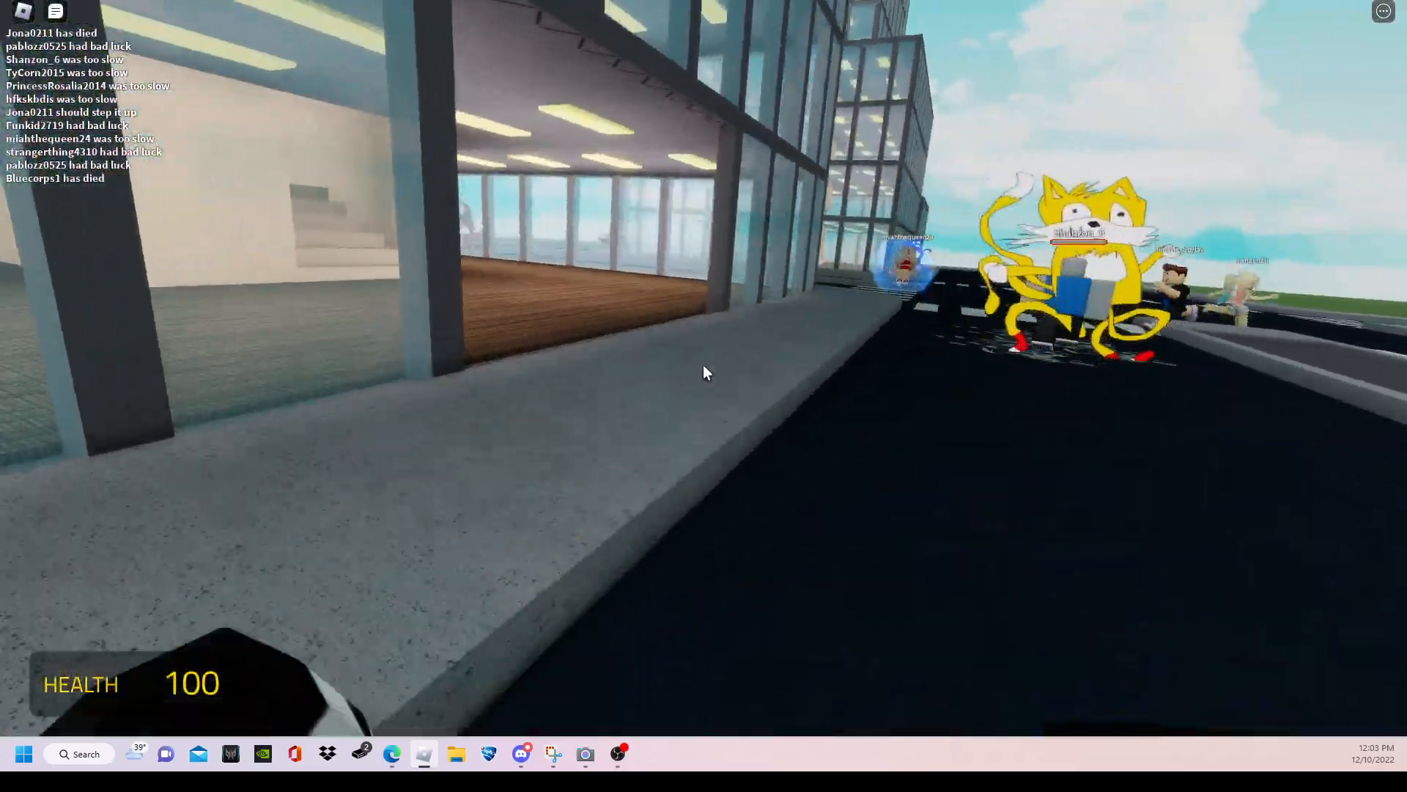
pyautogui.moveTo(705, 373)
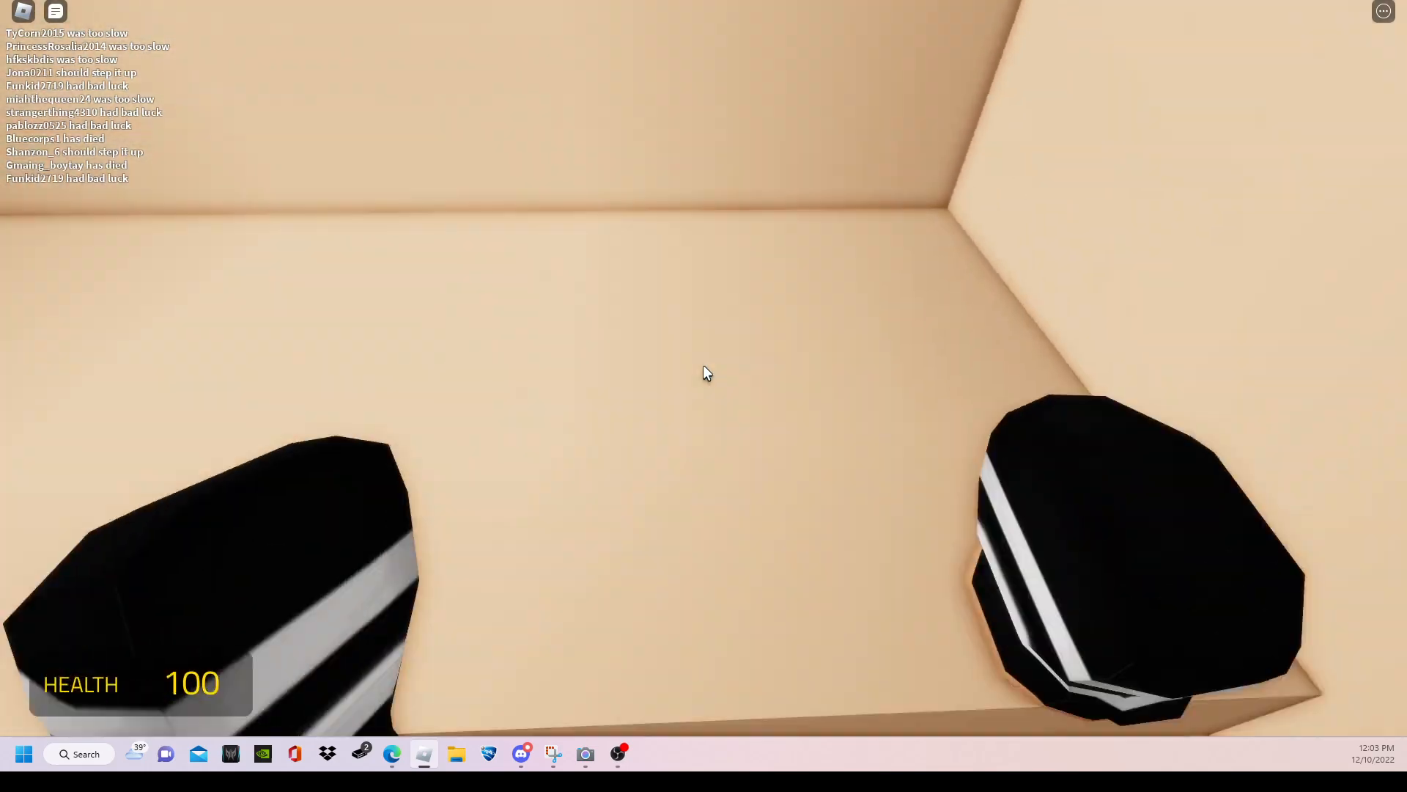
pyautogui.moveTo(705, 372)
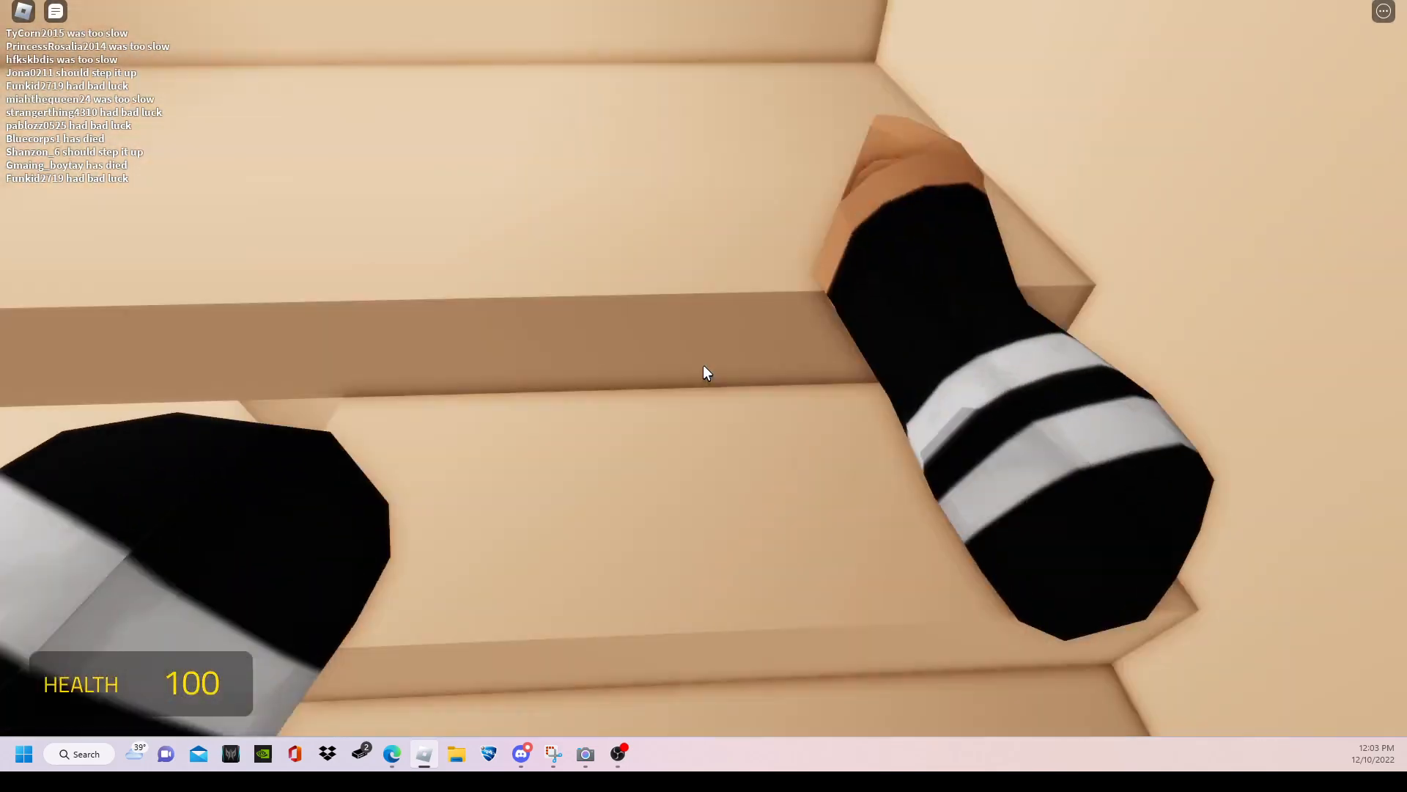
pyautogui.moveTo(705, 372)
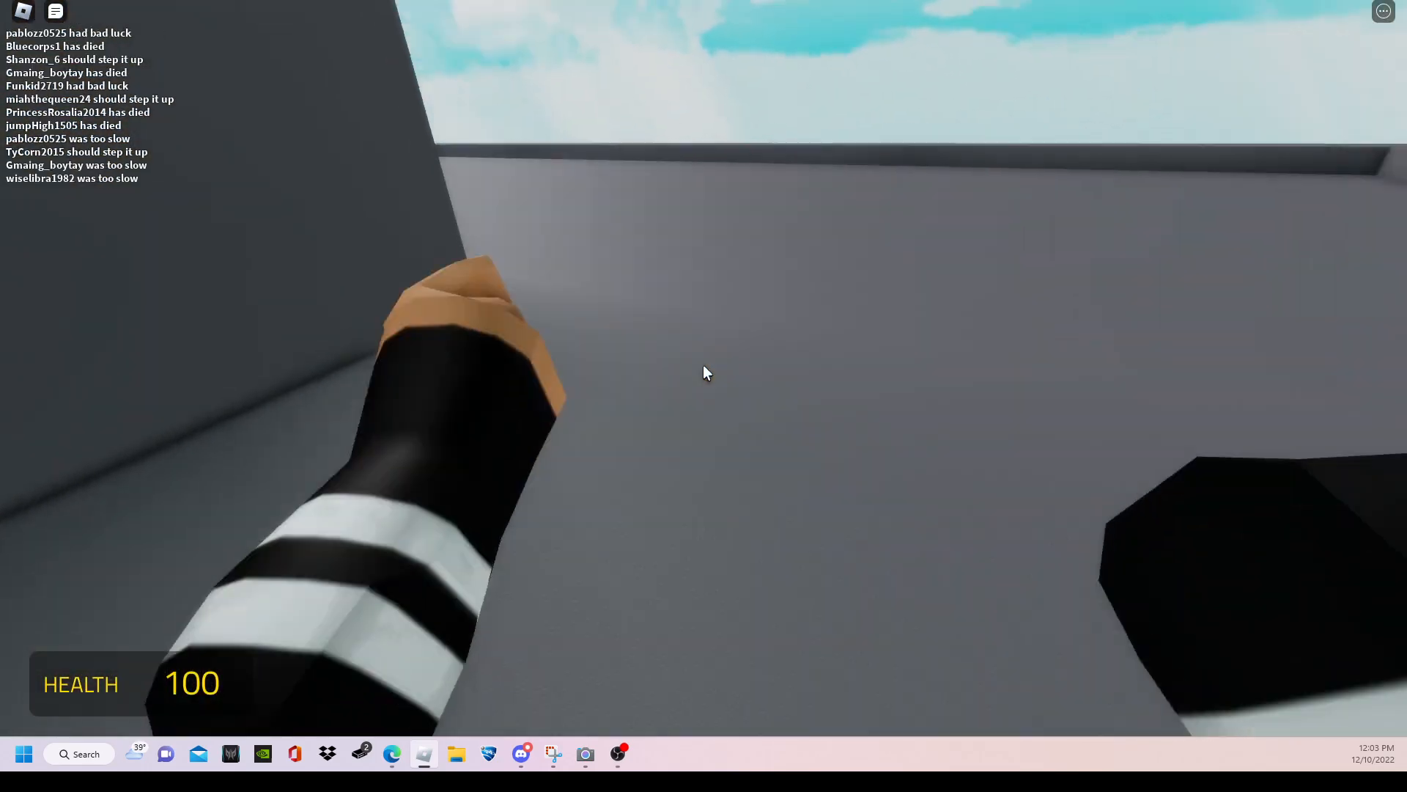
pyautogui.moveTo(705, 373)
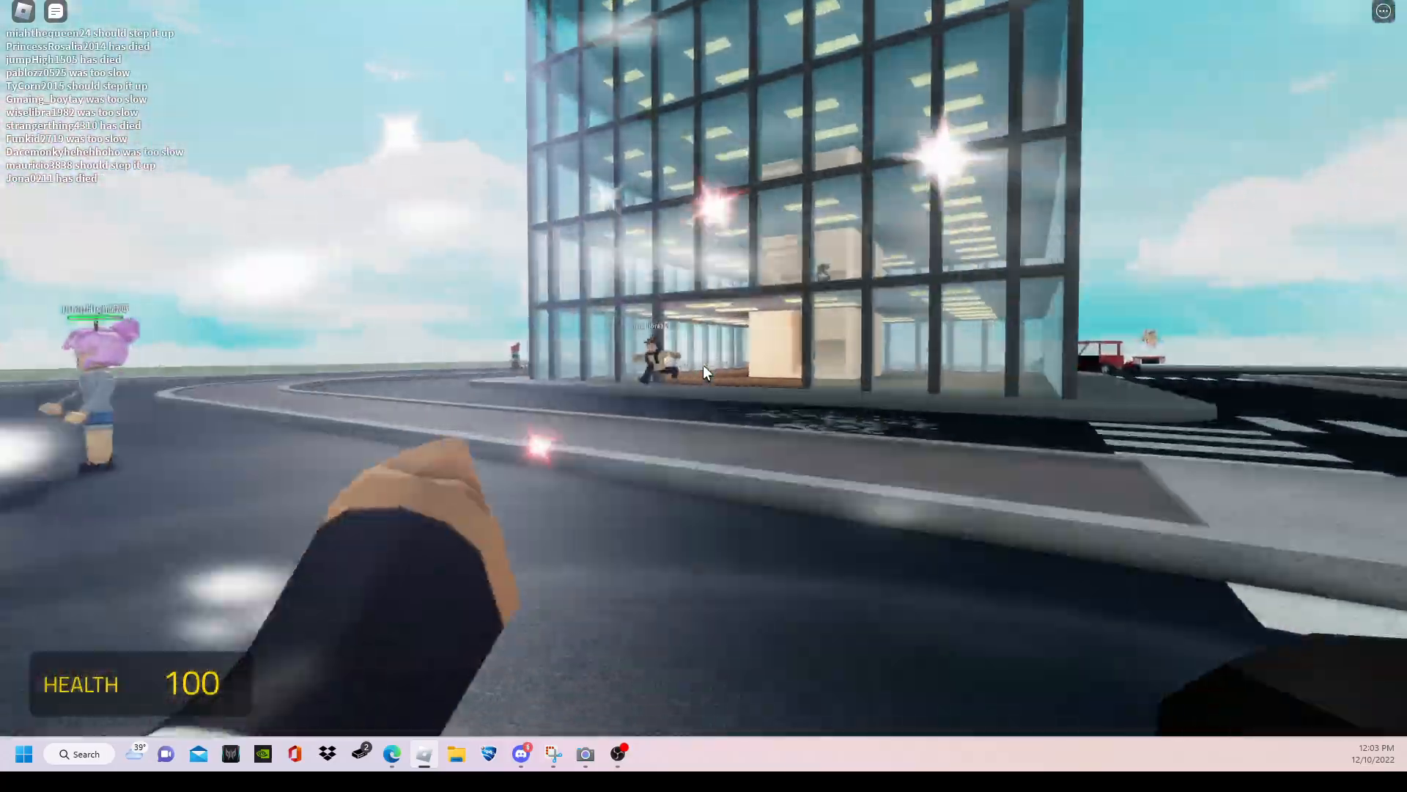
pyautogui.moveTo(704, 373)
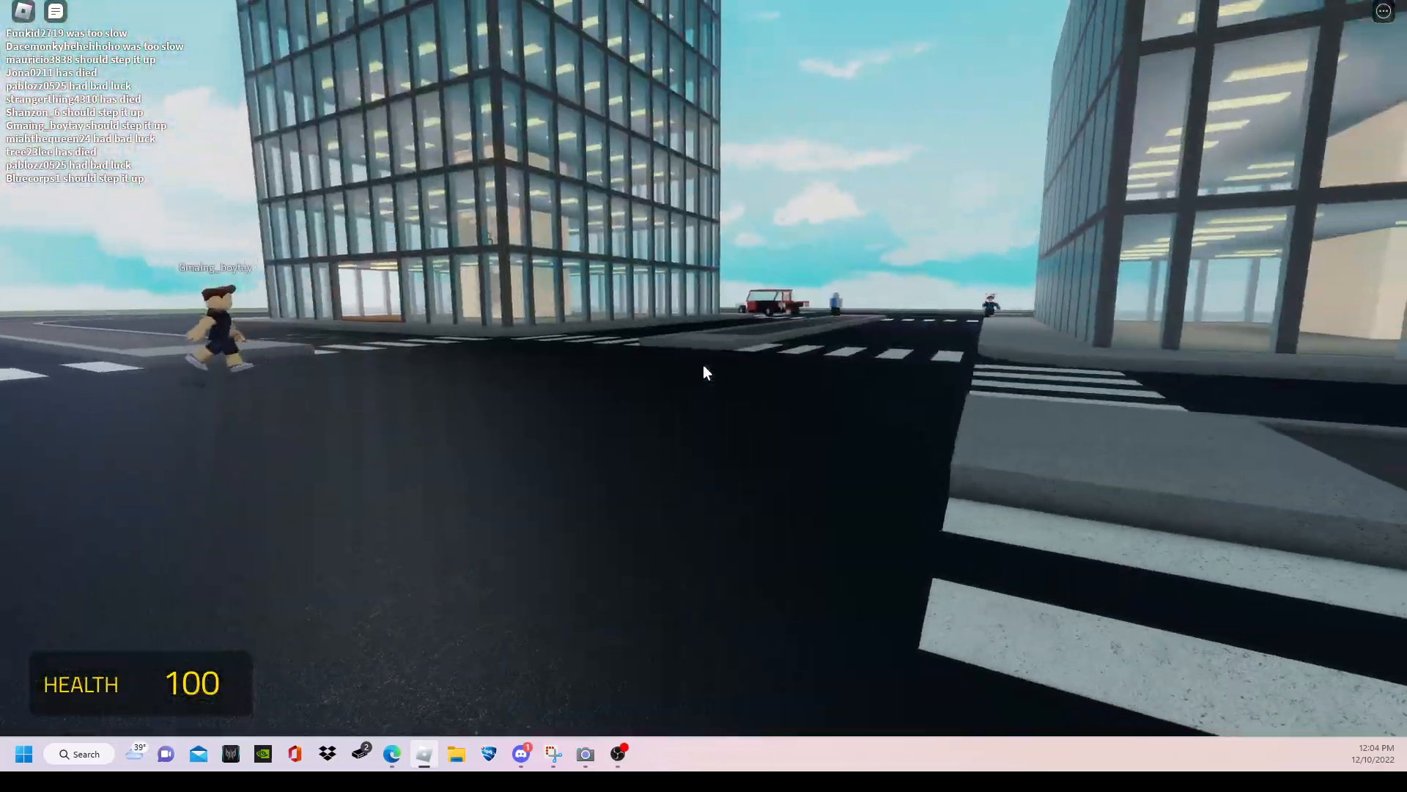
pyautogui.moveTo(705, 373)
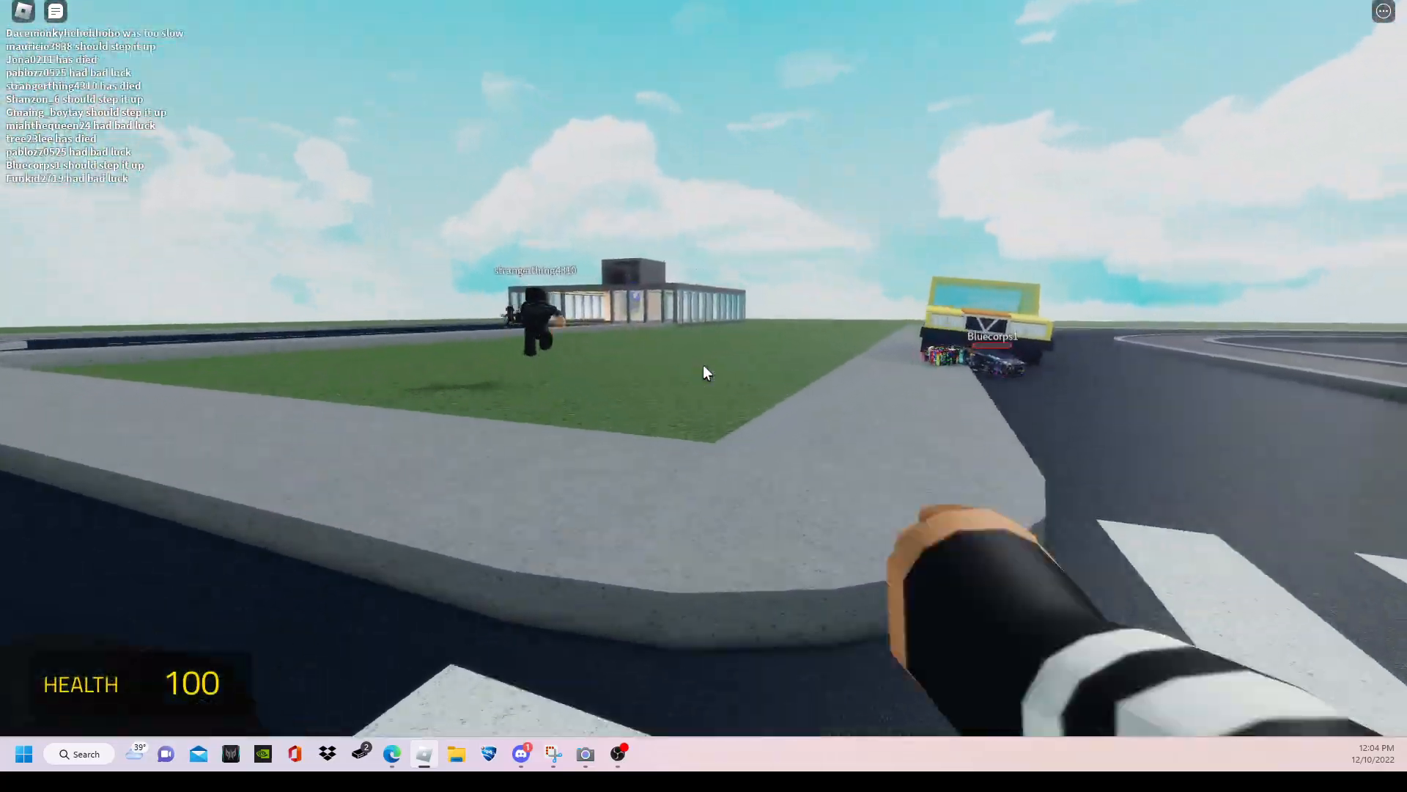
pyautogui.moveTo(705, 372)
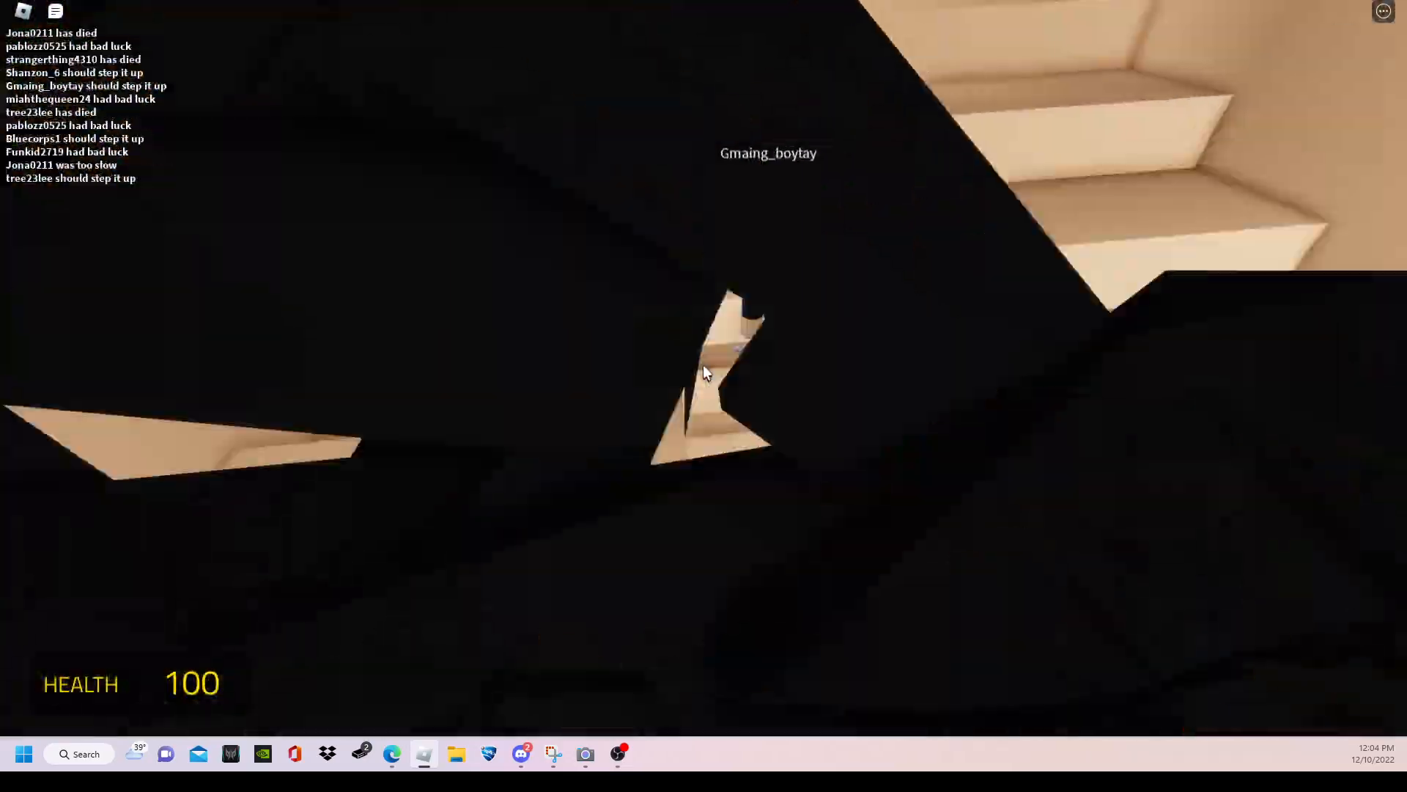
pyautogui.moveTo(705, 374)
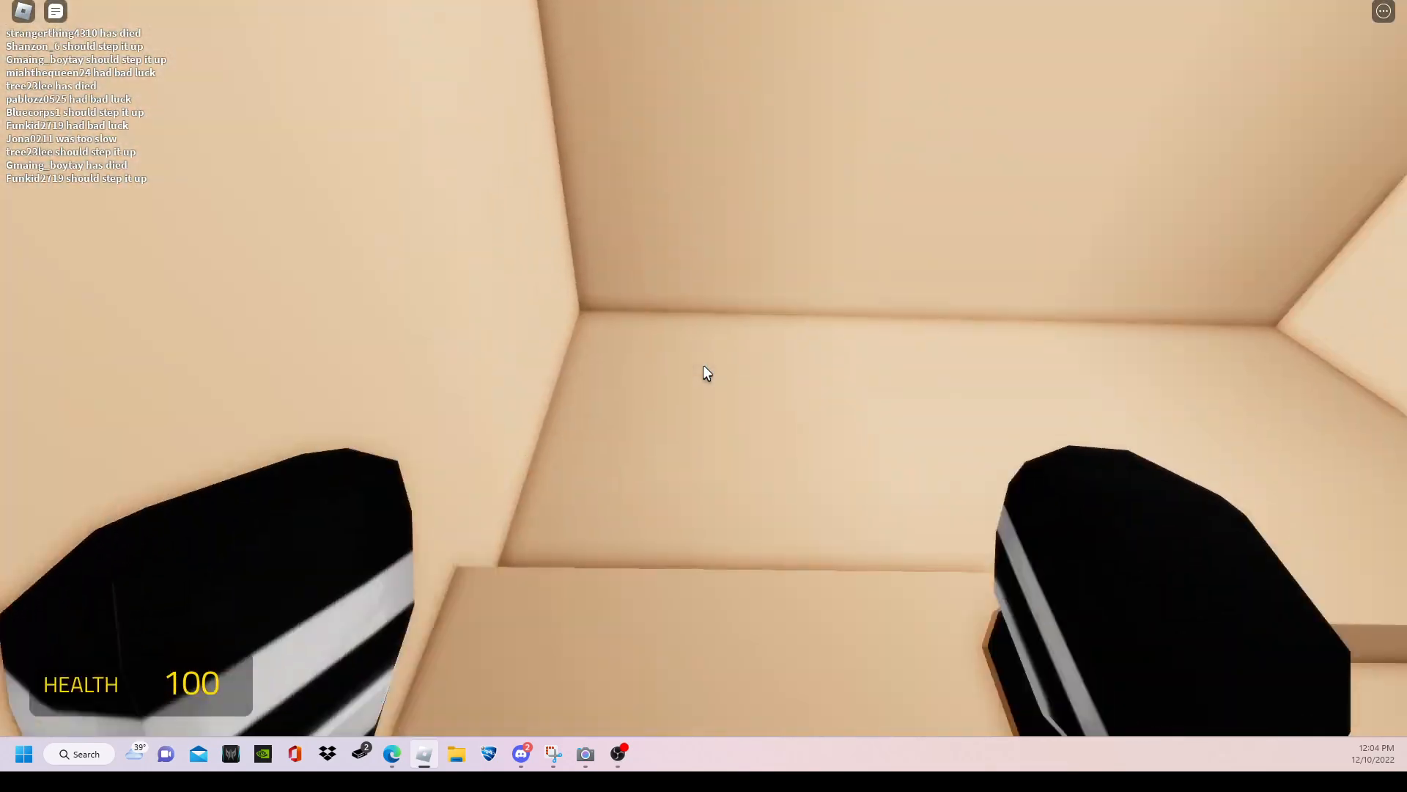
pyautogui.moveTo(704, 373)
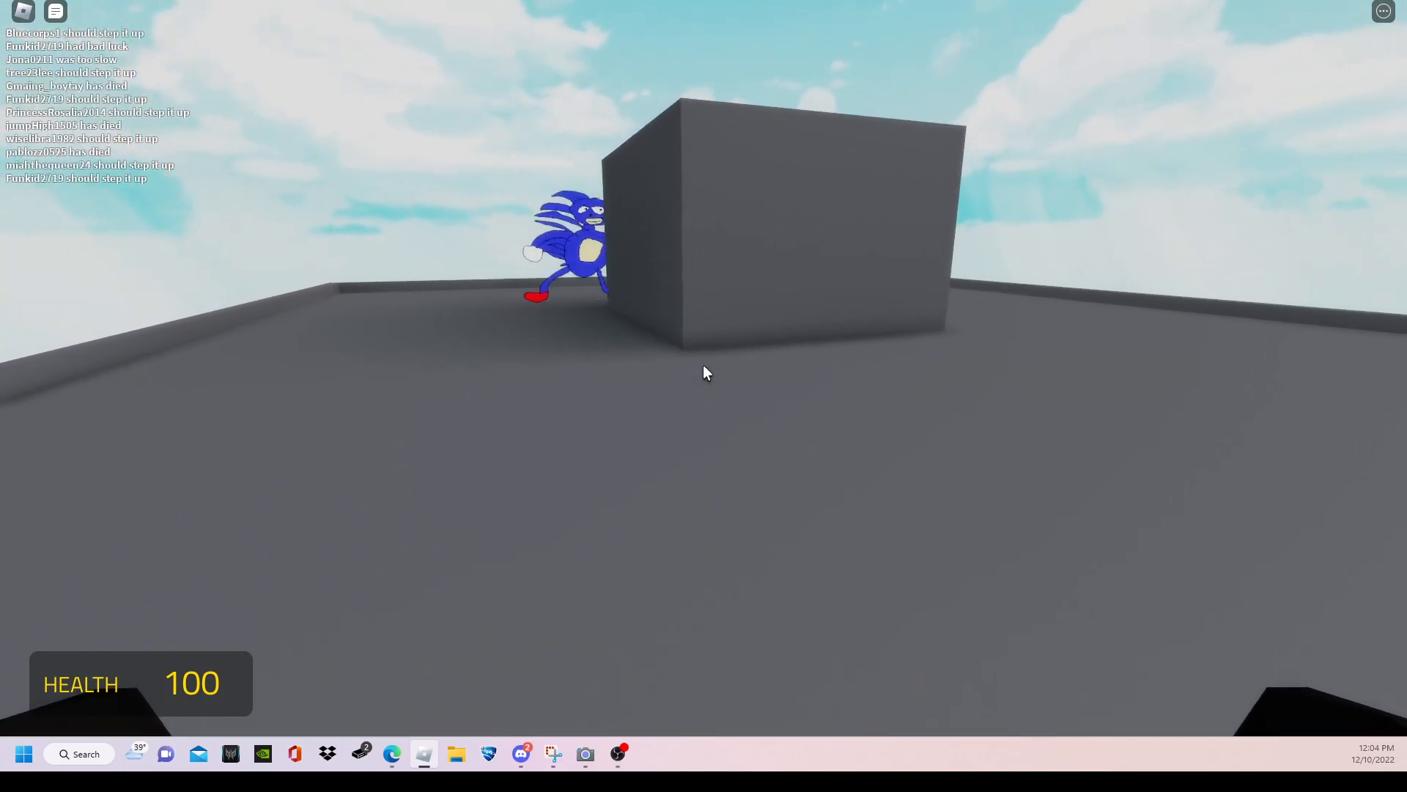
pyautogui.moveTo(705, 372)
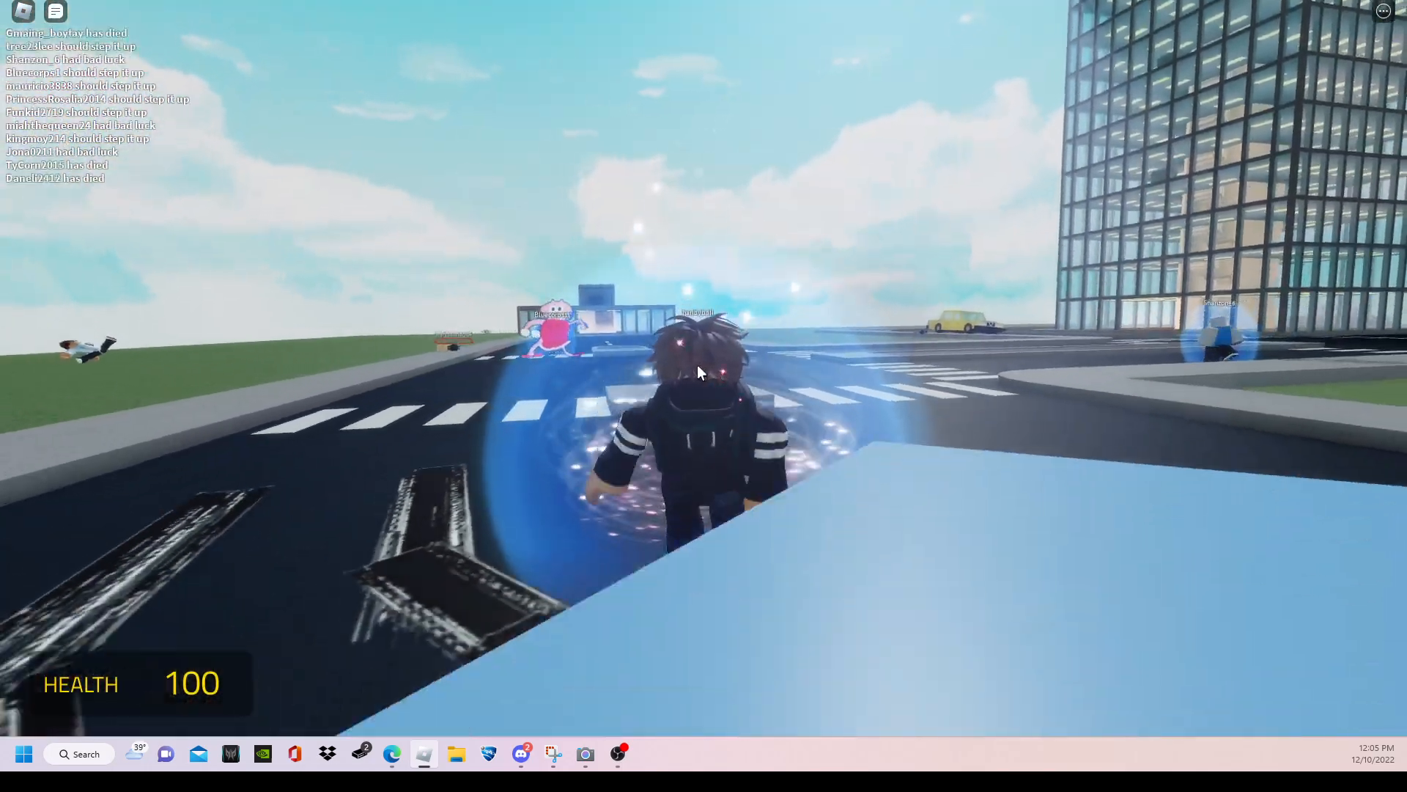
pyautogui.moveTo(866, 387)
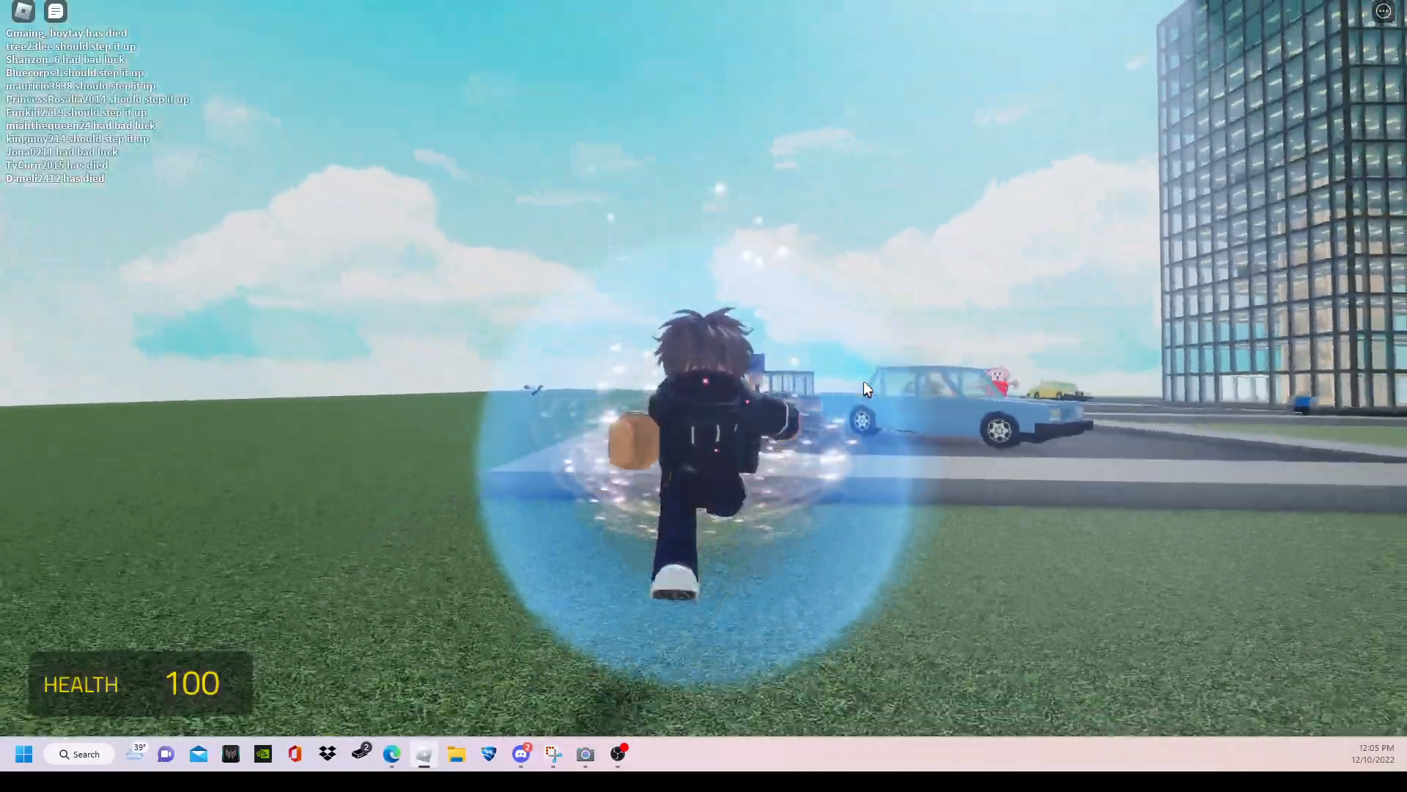